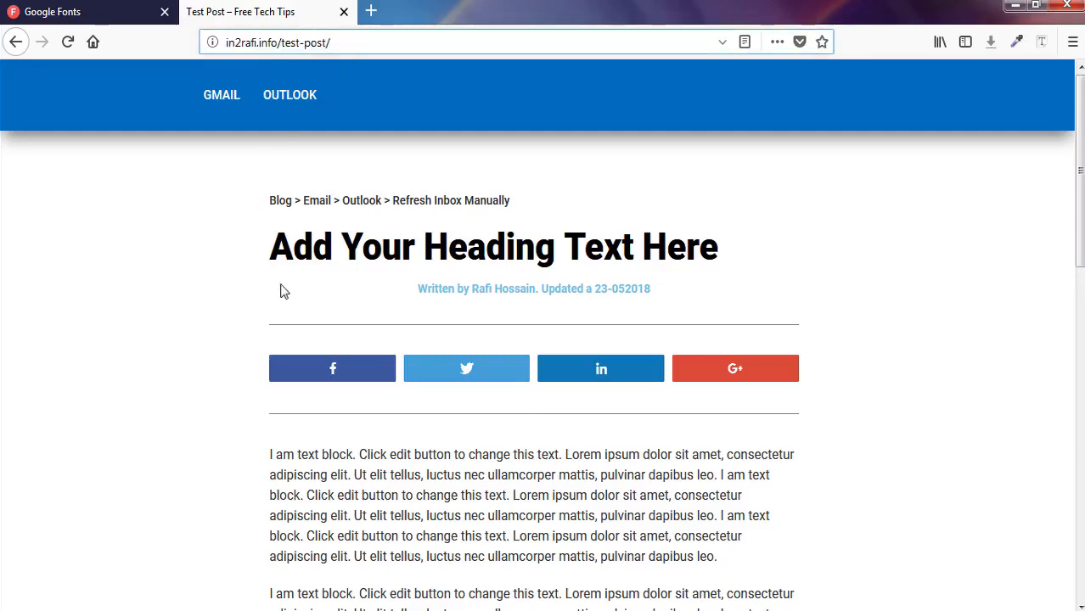
Inspect the post's paragraph with Font Finder and follow its Roboto font link
scroll("down", 3)
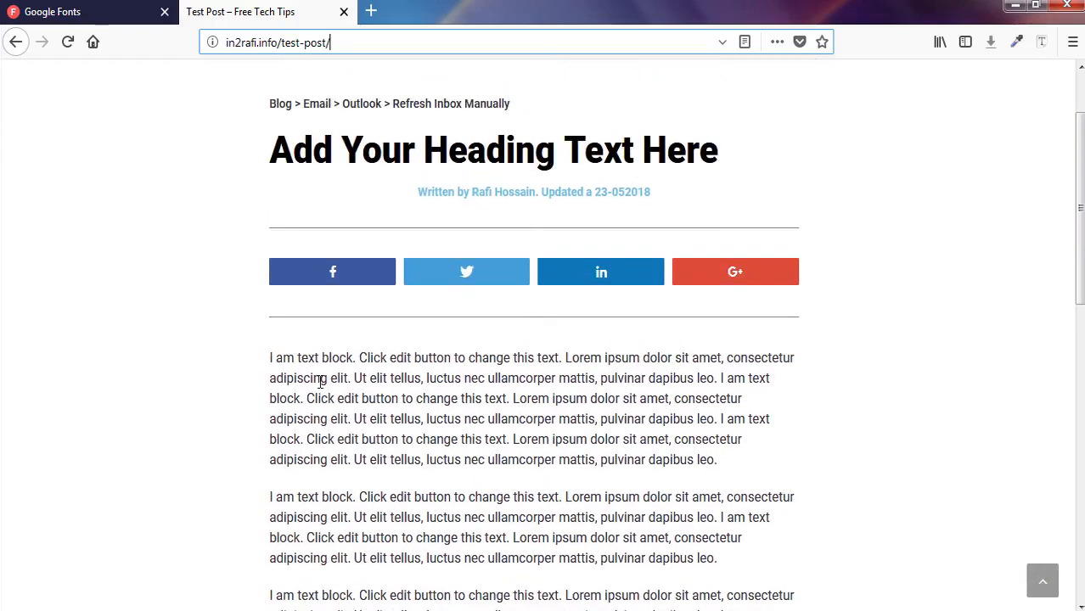
mouse_move(506, 450)
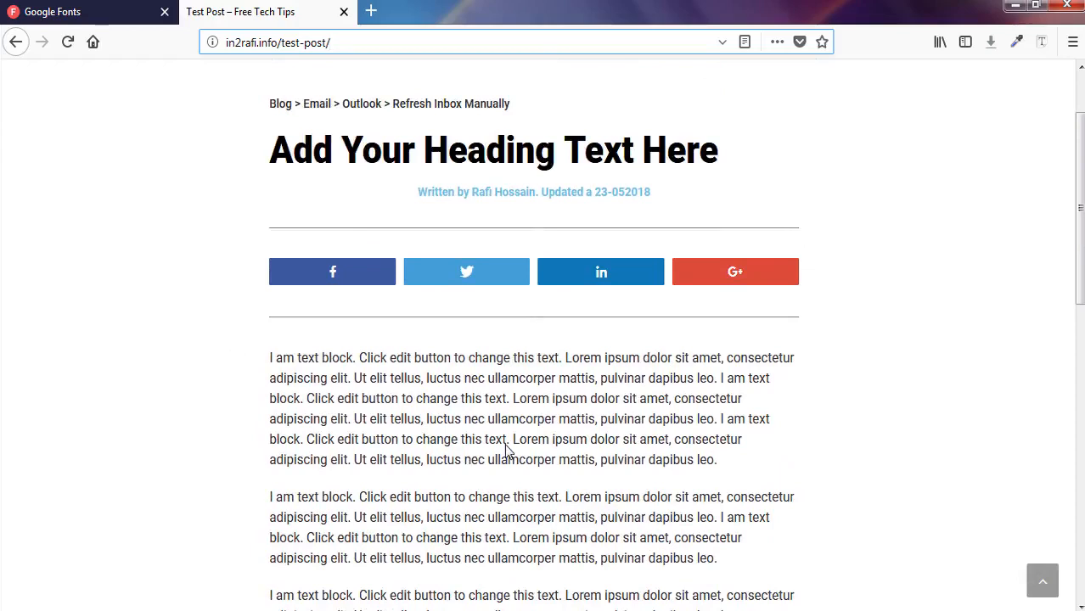
mouse_move(543, 413)
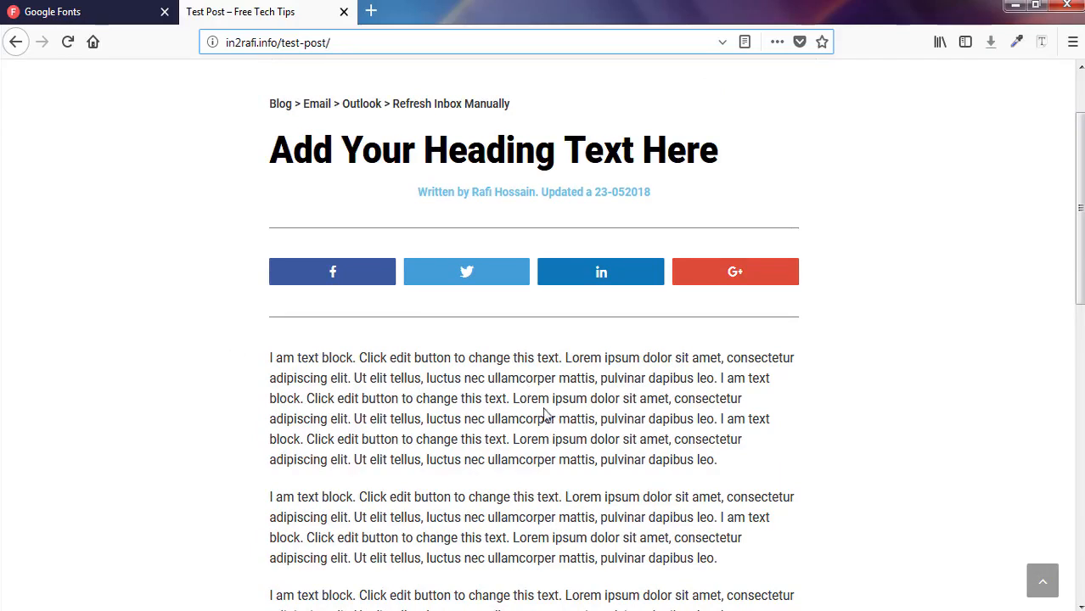
mouse_move(584, 413)
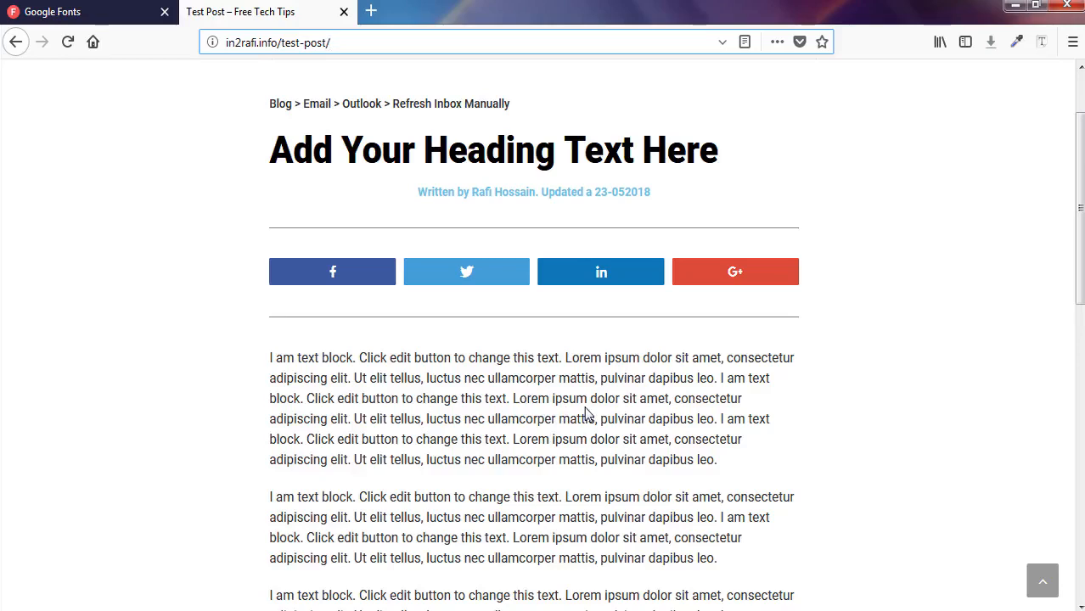
mouse_move(598, 416)
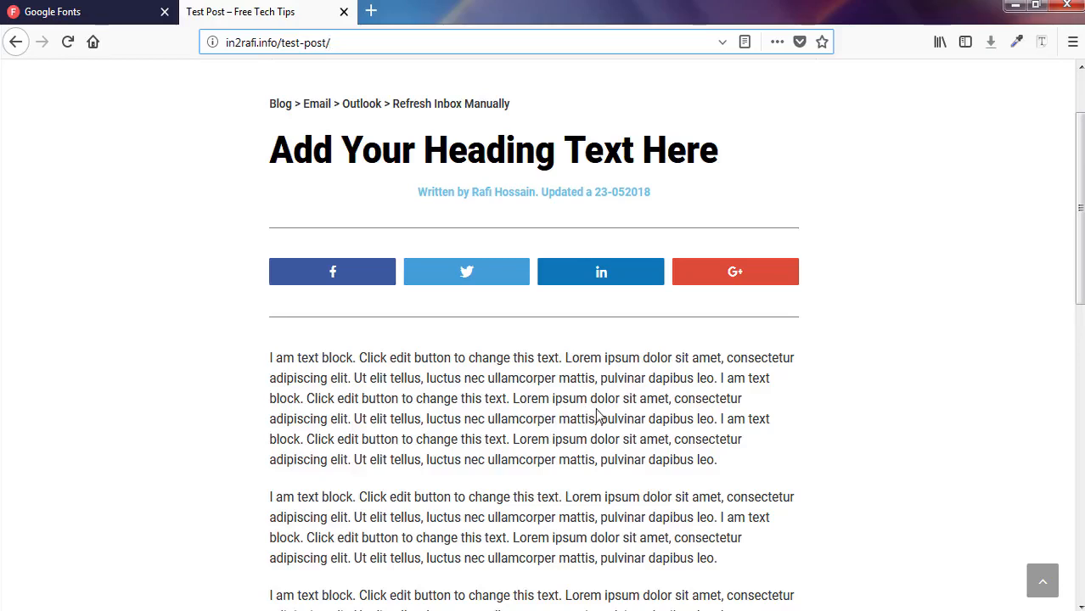
left_click(330, 42)
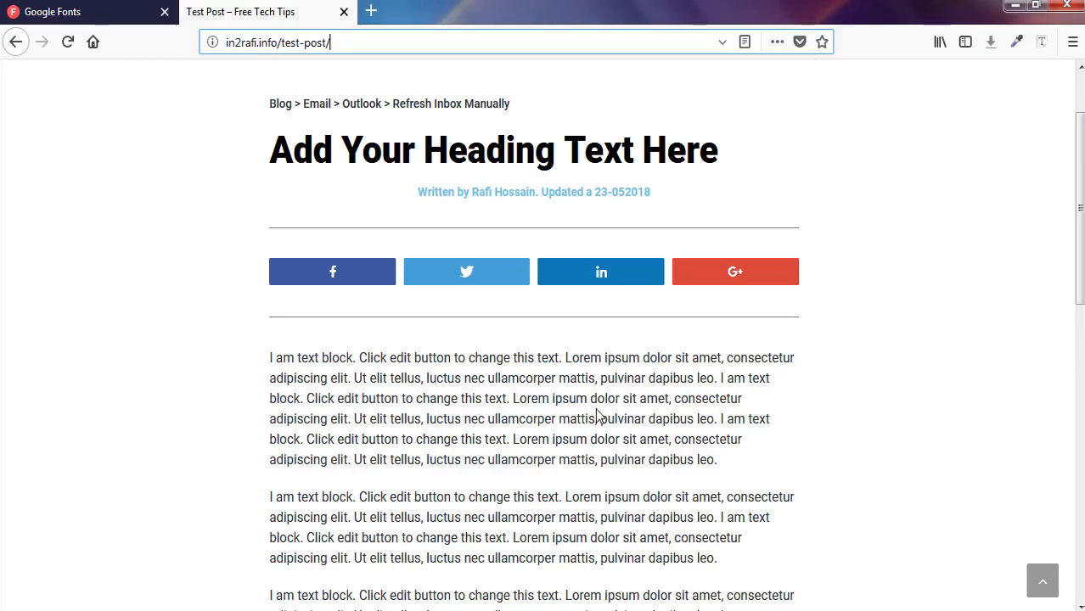
mouse_move(1041, 42)
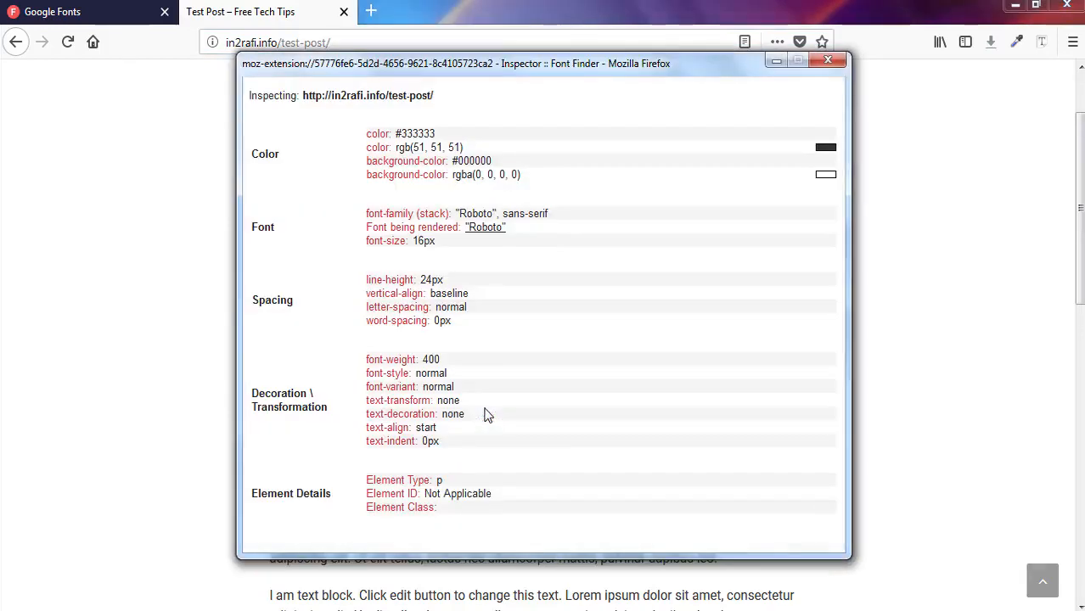
mouse_move(522, 285)
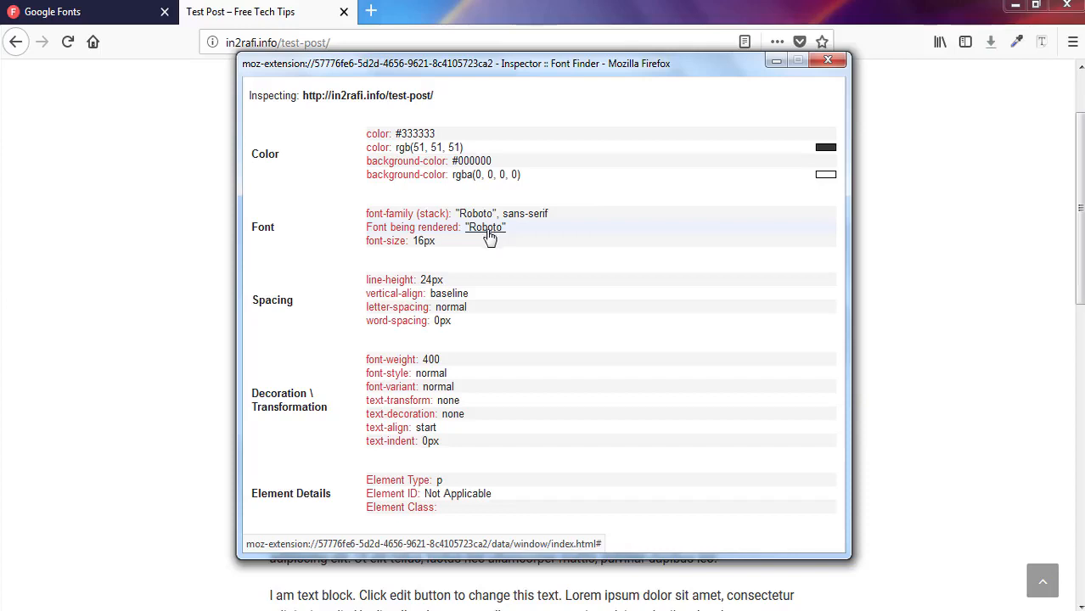
left_click(827, 60)
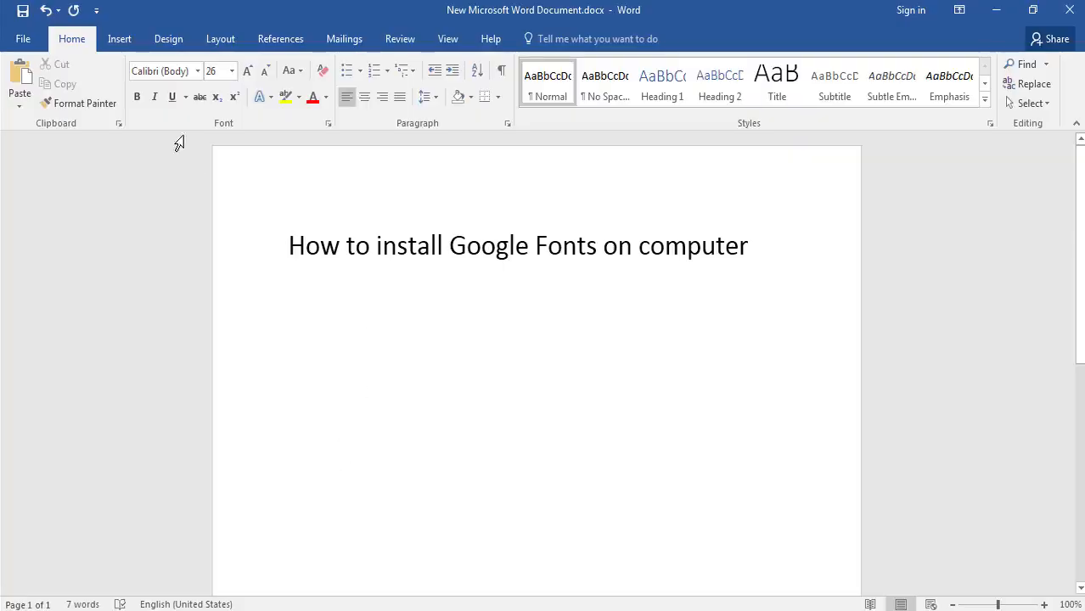
Select the heading and pick Roboto Black from Word's font list
left_click(289, 246)
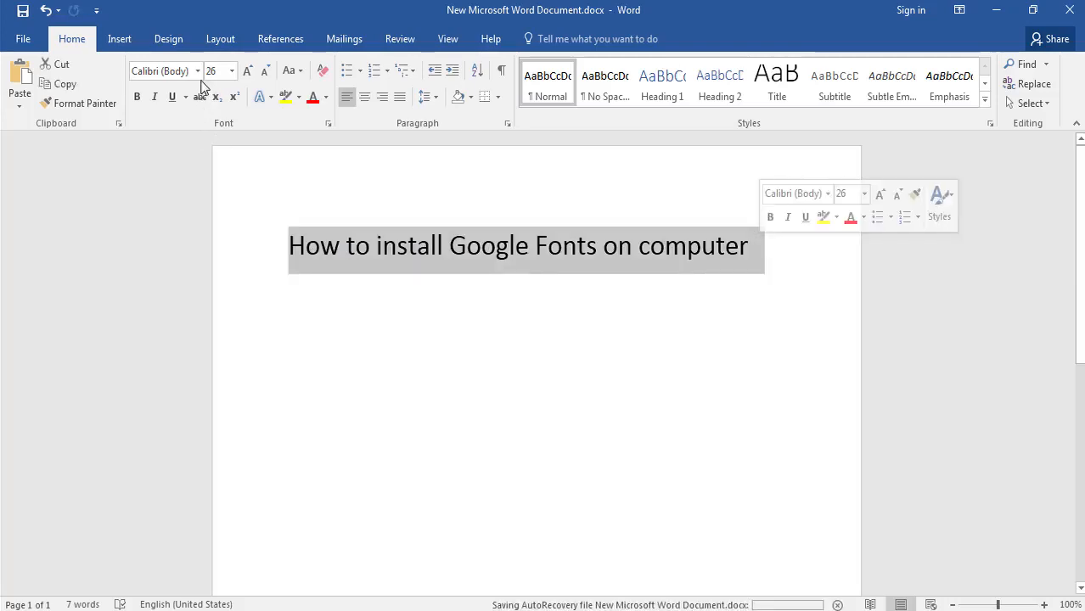
left_click(197, 71)
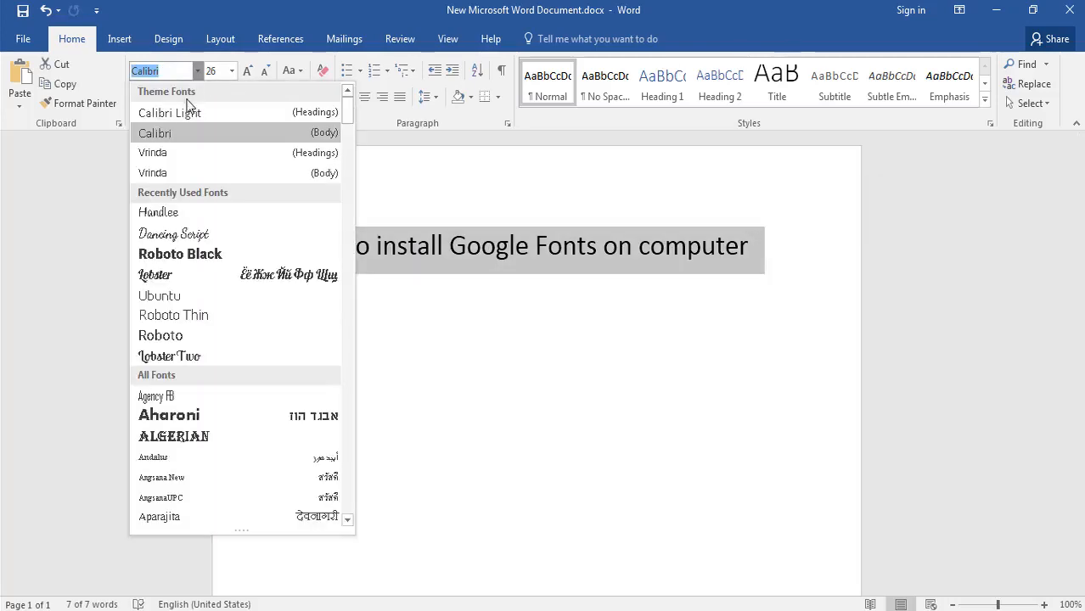
mouse_move(179, 254)
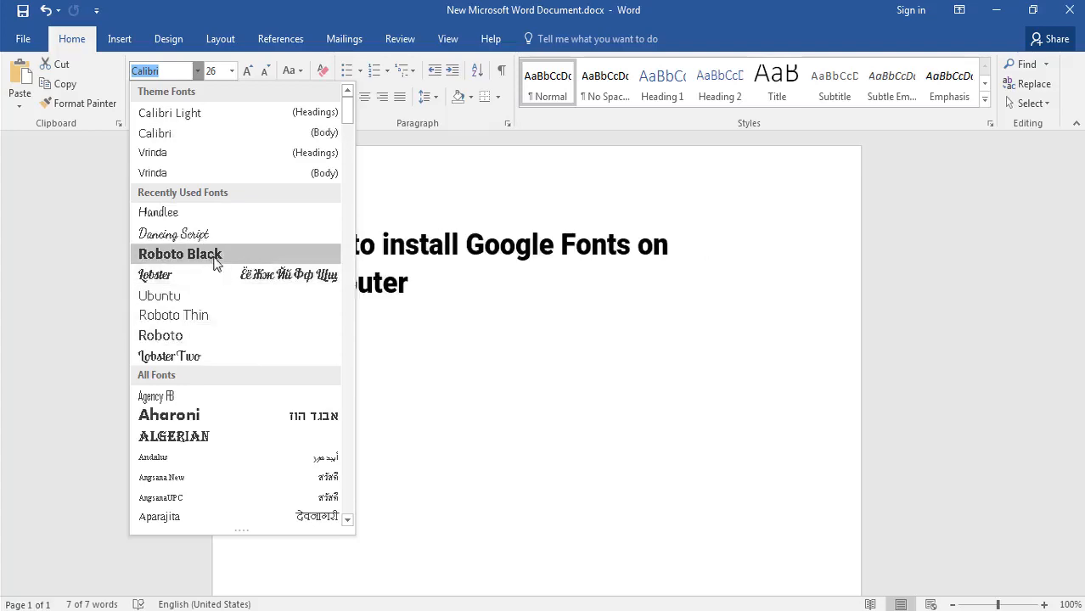
left_click(179, 254)
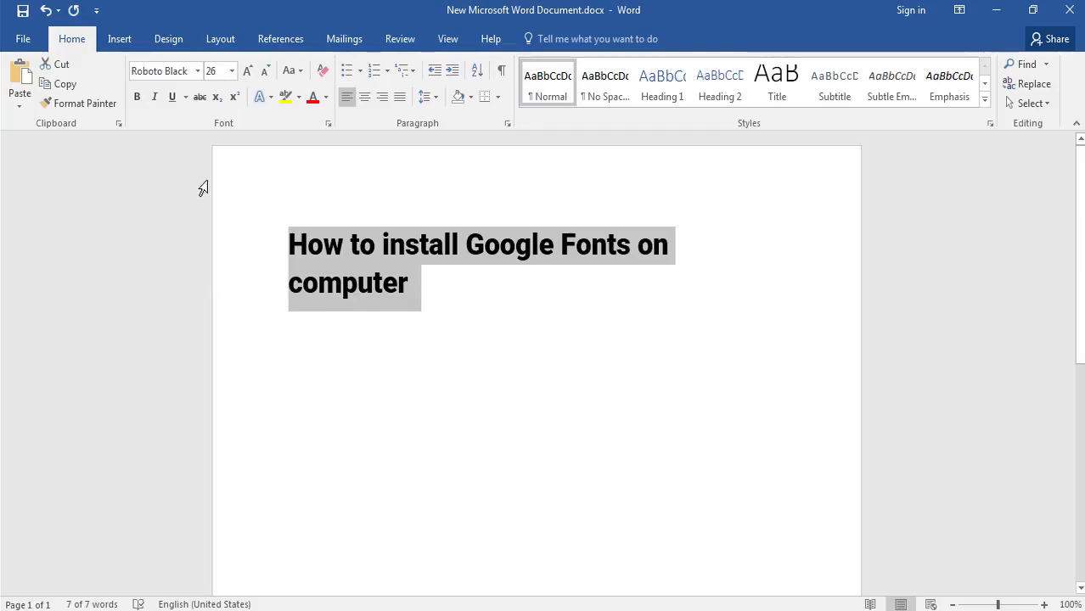
Search Word's font list by typing 'Kn' to look for installed fonts
left_click(161, 71)
type("Sunfl")
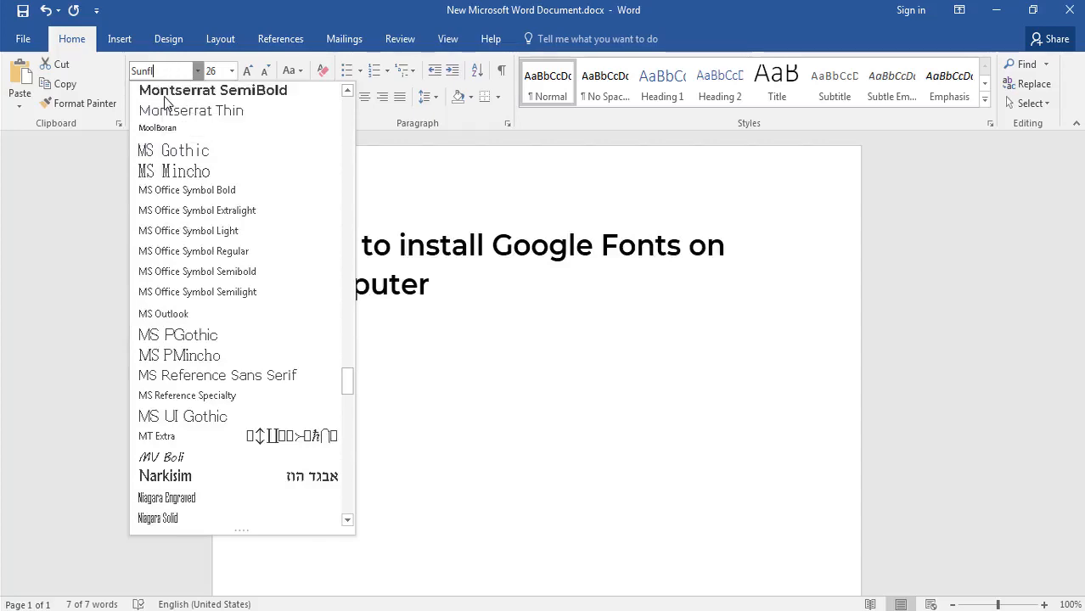
type("Kn")
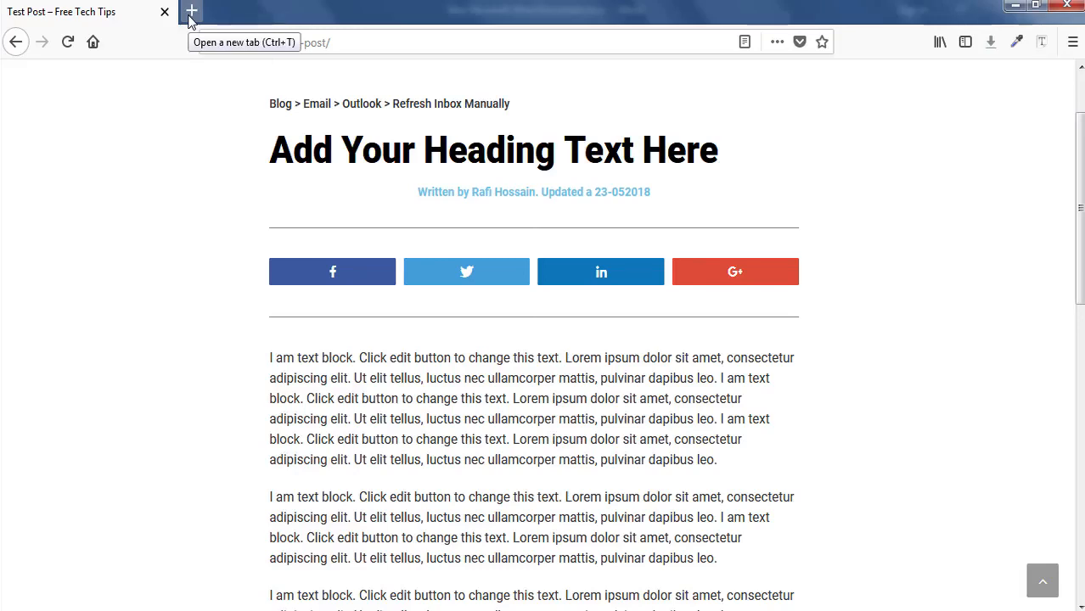
Open fonts.google.com in a new tab and search for 'sunfl'
left_click(191, 11)
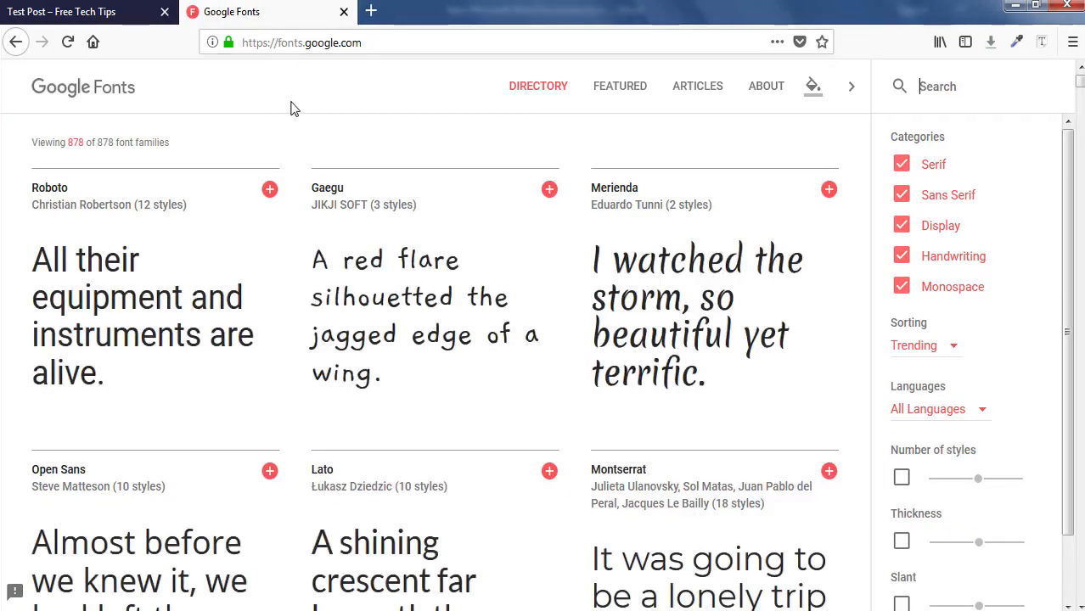
mouse_move(299, 110)
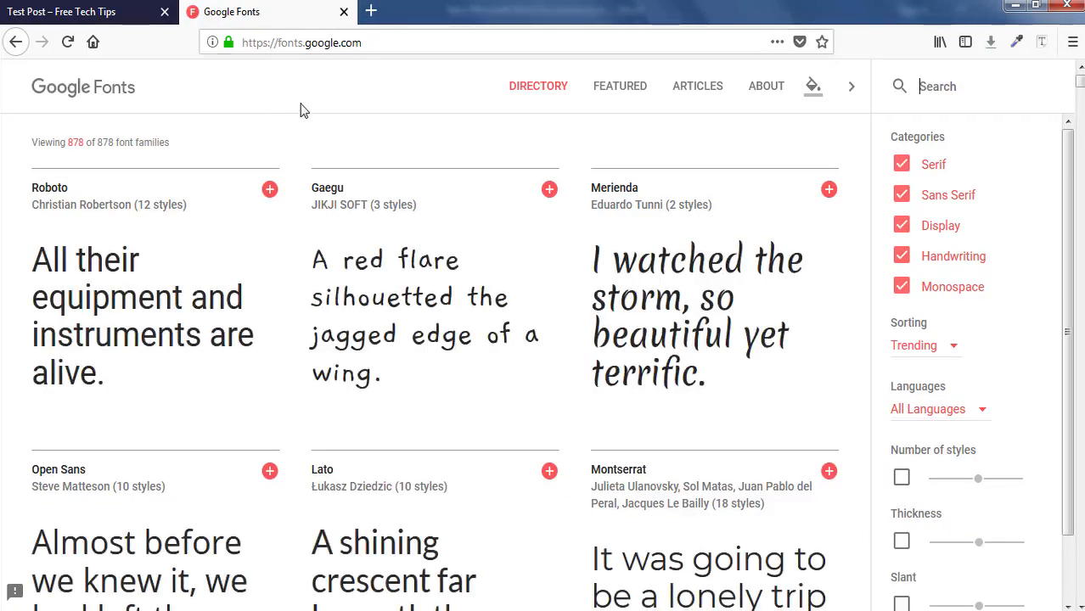
mouse_move(747, 117)
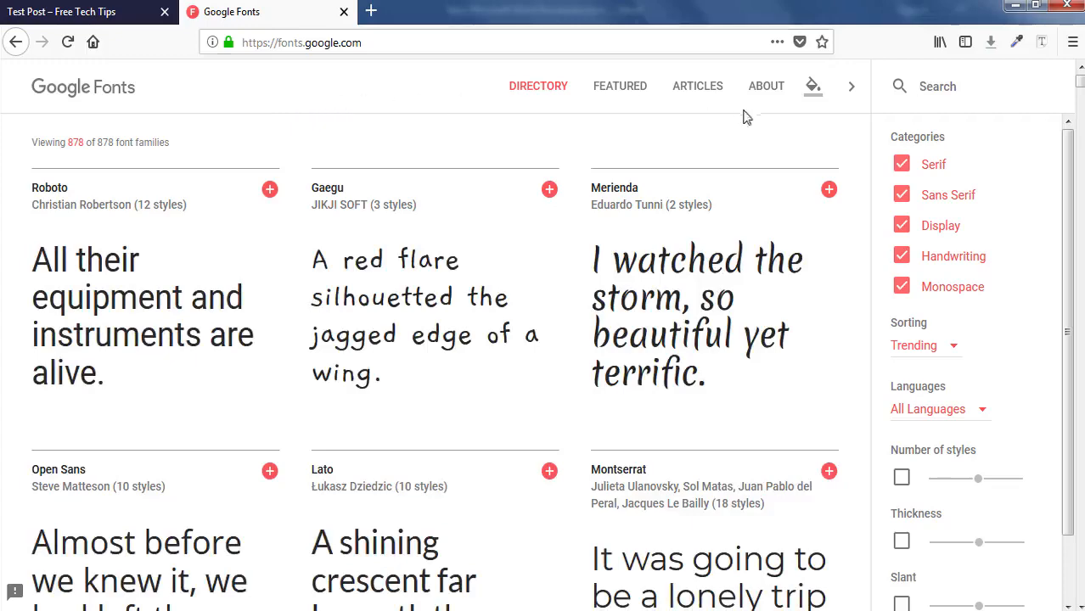
scroll("down", 3)
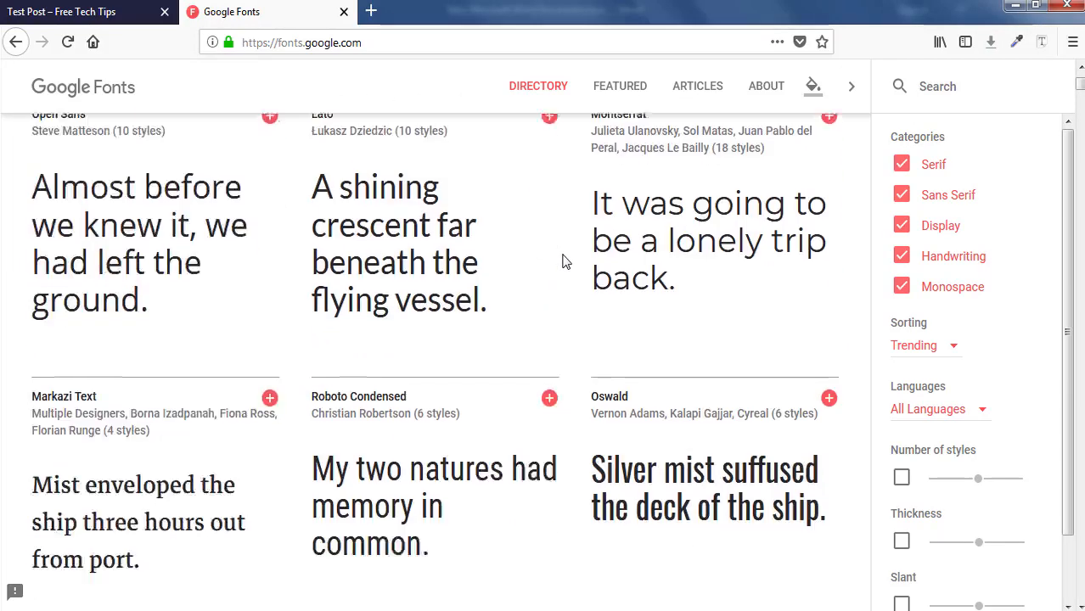
scroll("down", 3)
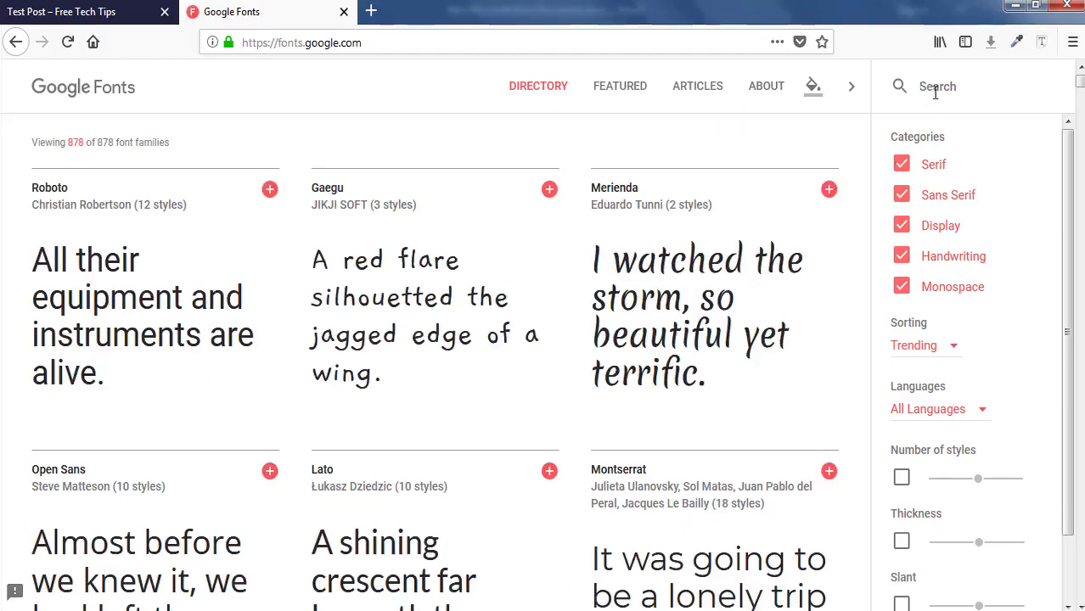
left_click(934, 86)
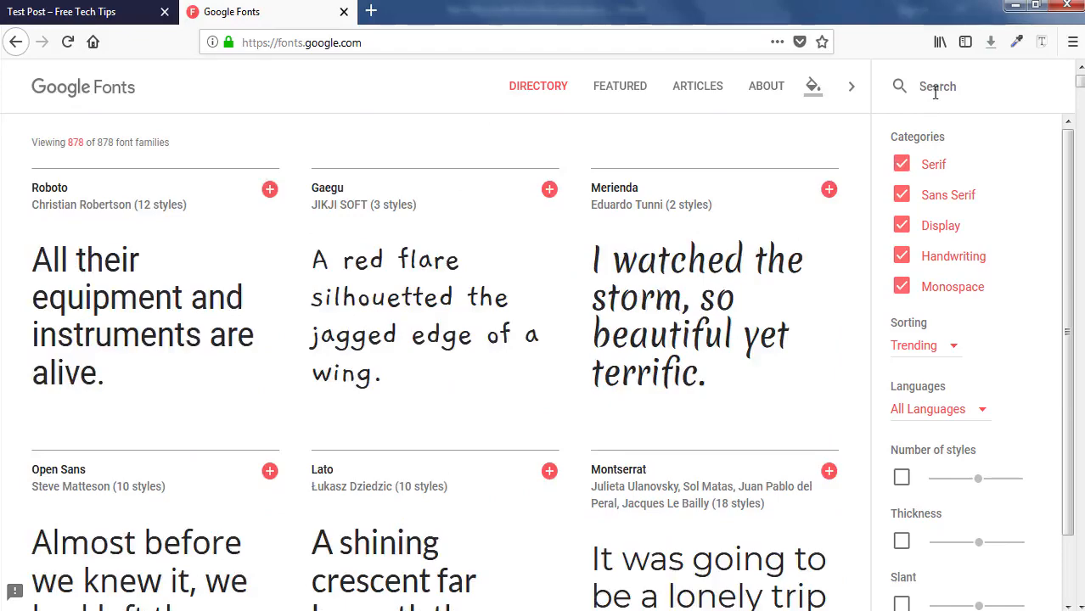
type("sunfl")
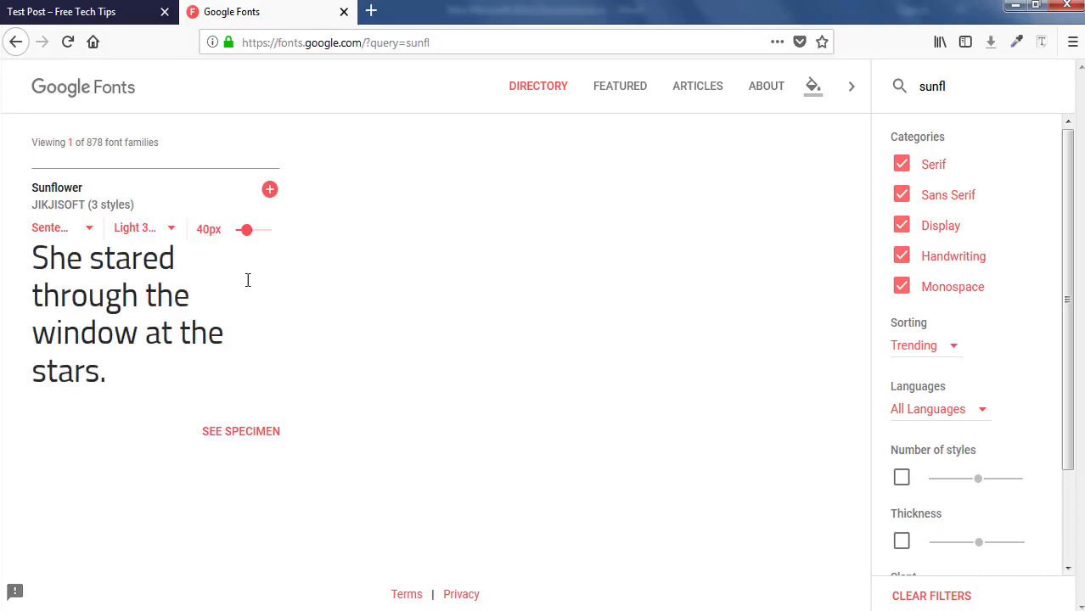
mouse_move(269, 189)
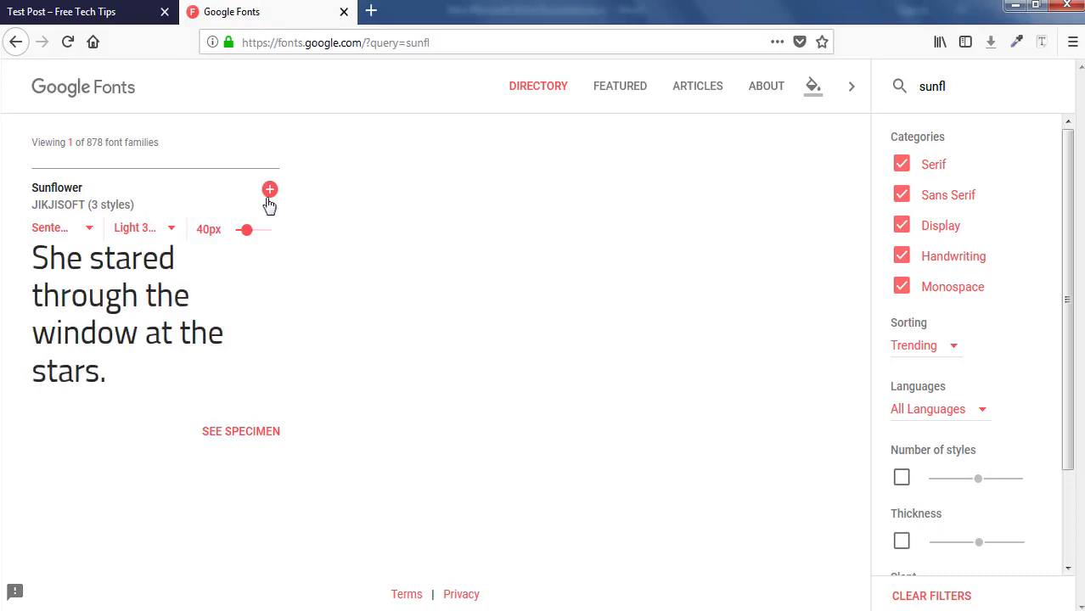
mouse_move(270, 190)
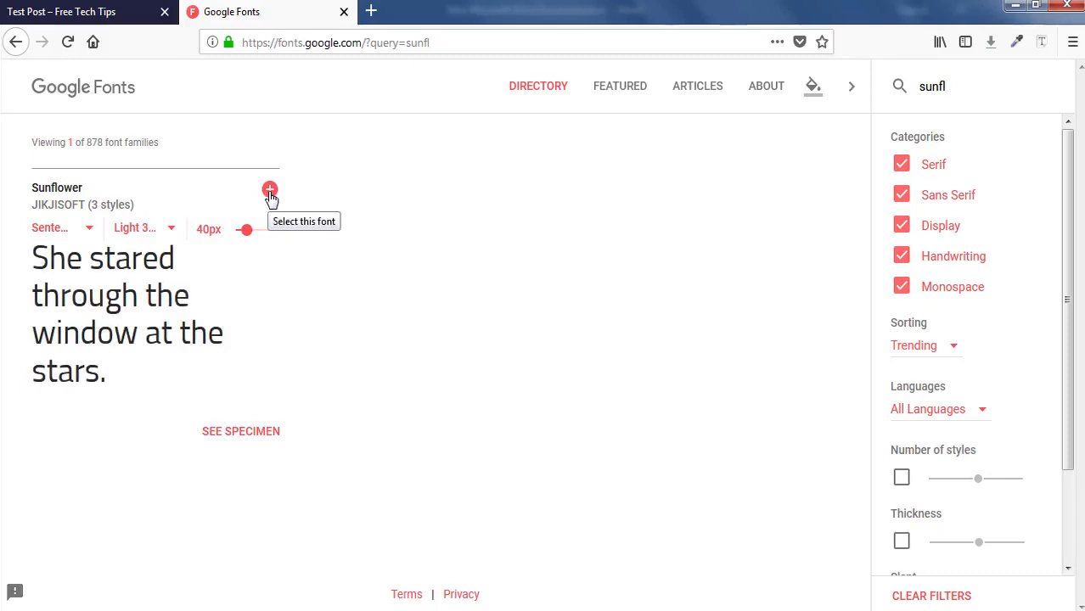
Add Sunflower to the selection, remove it, then add it back
left_click(270, 189)
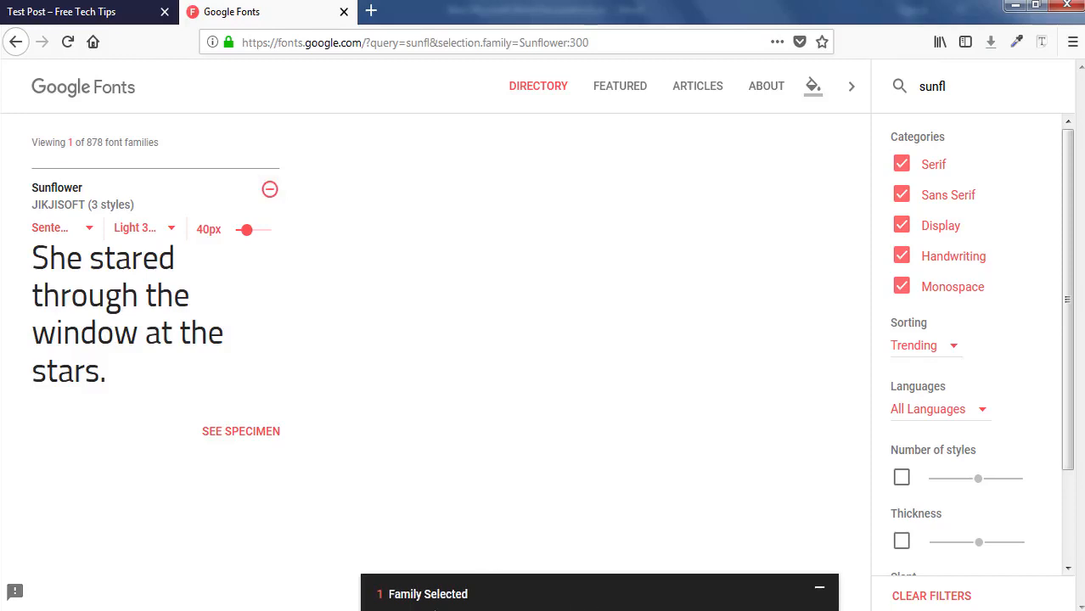
mouse_move(495, 600)
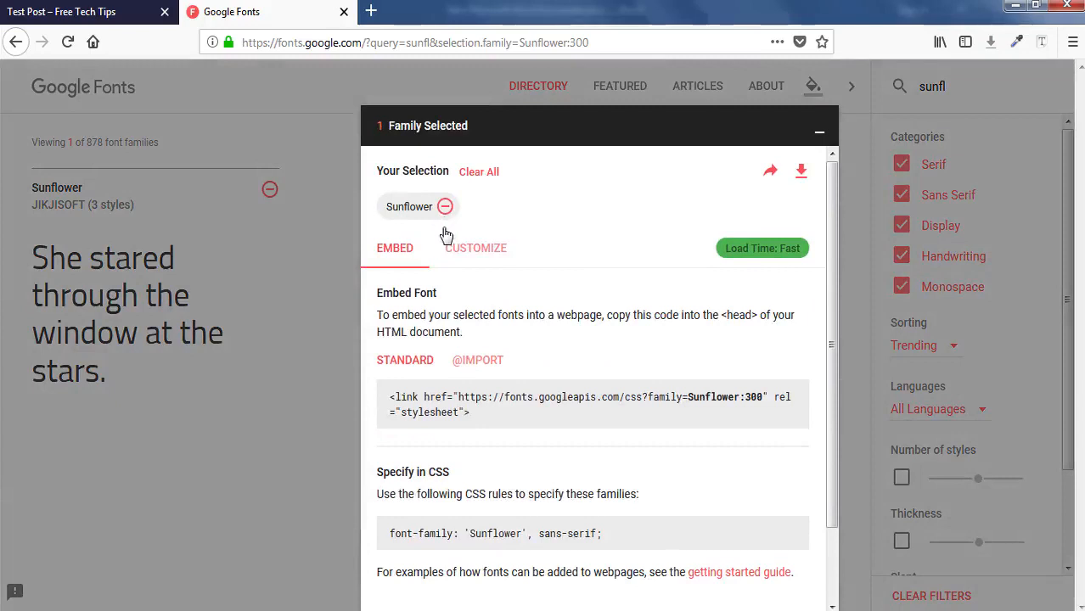
mouse_move(445, 207)
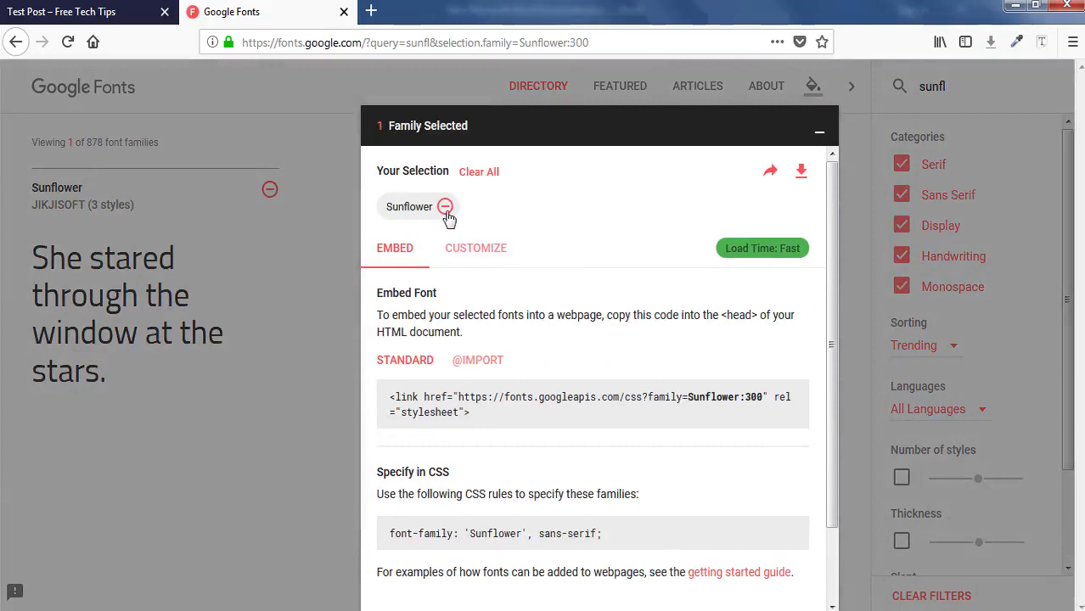
left_click(445, 207)
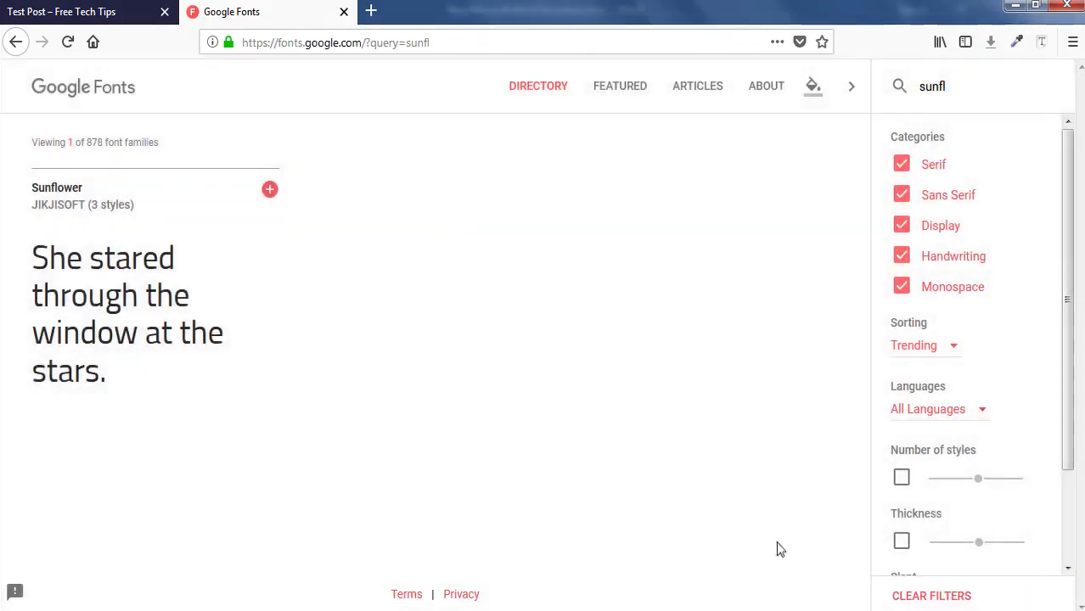
left_click(269, 189)
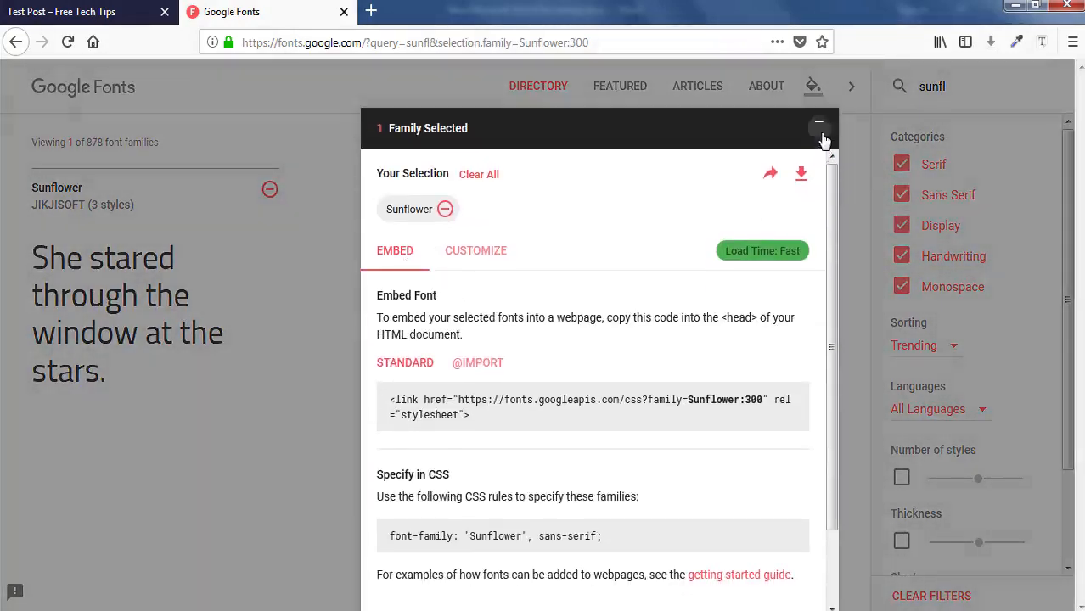
Search for 'knew' and add Knewave to the selected families
left_click(819, 123)
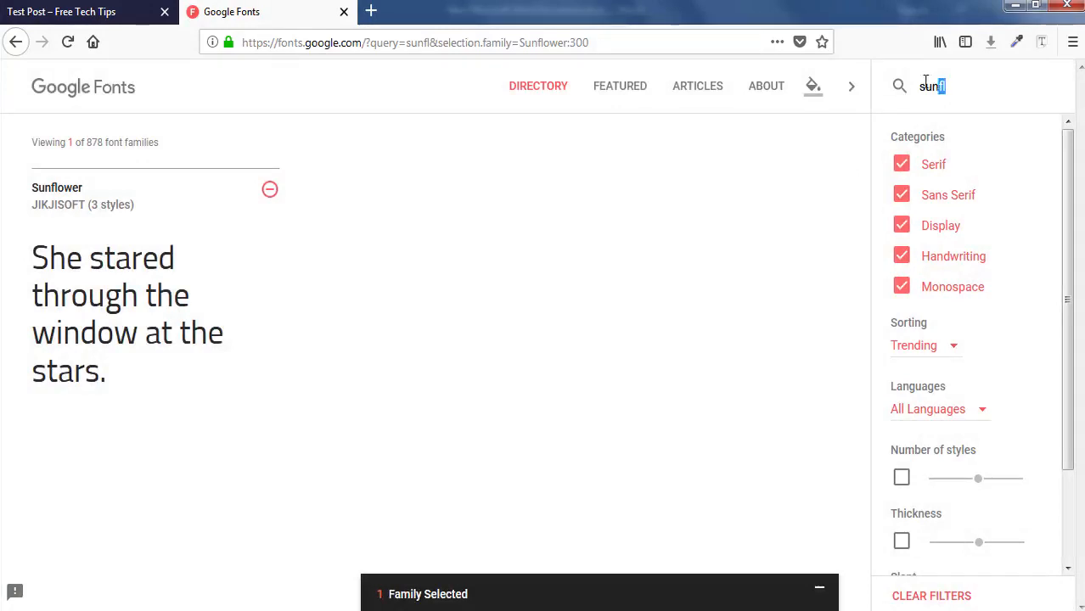
type("k")
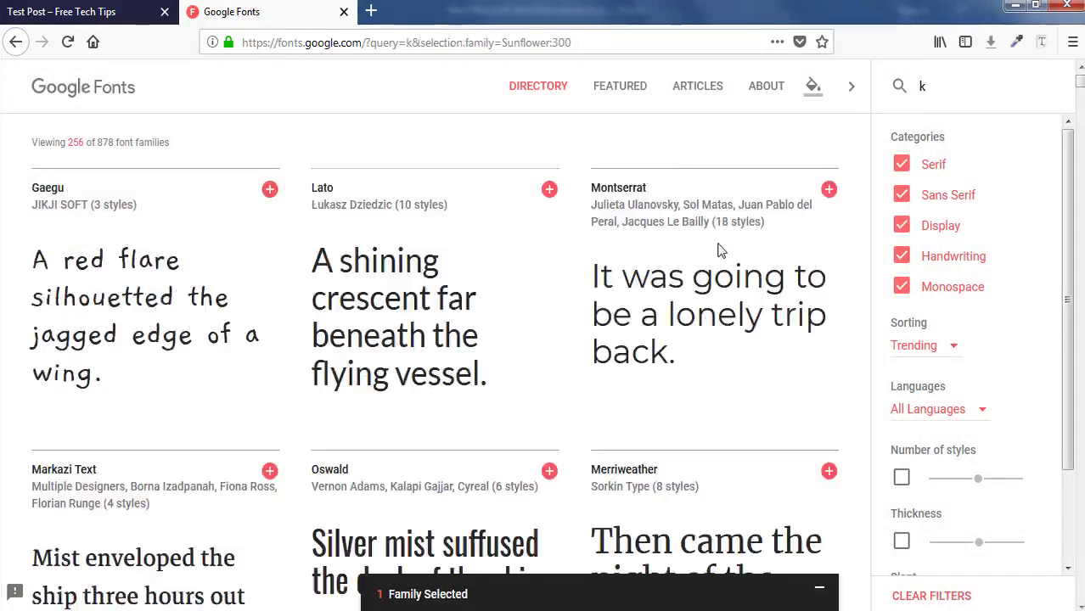
type("new")
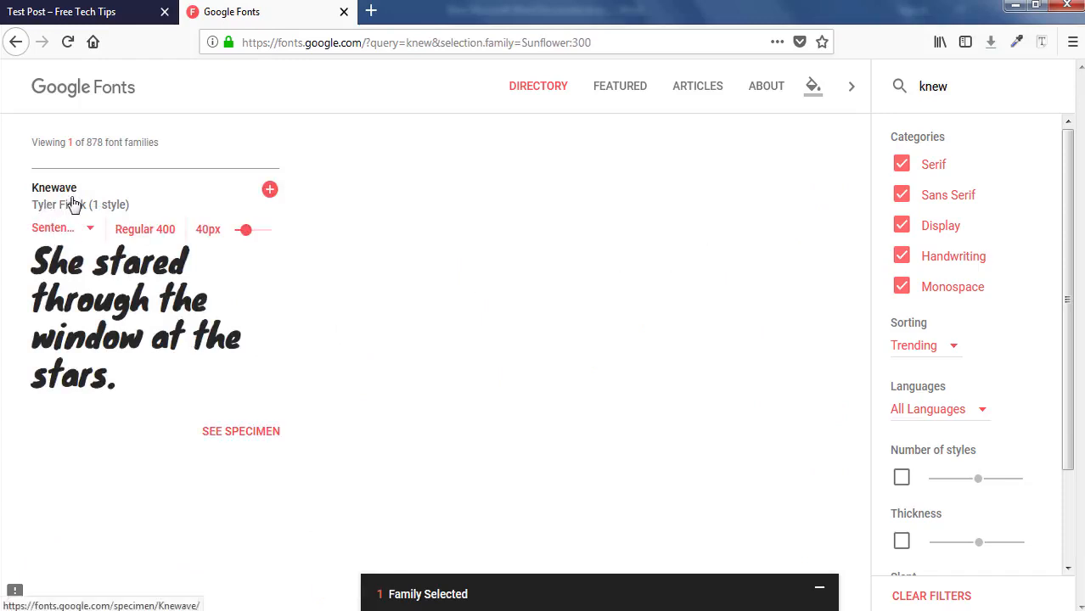
mouse_move(94, 204)
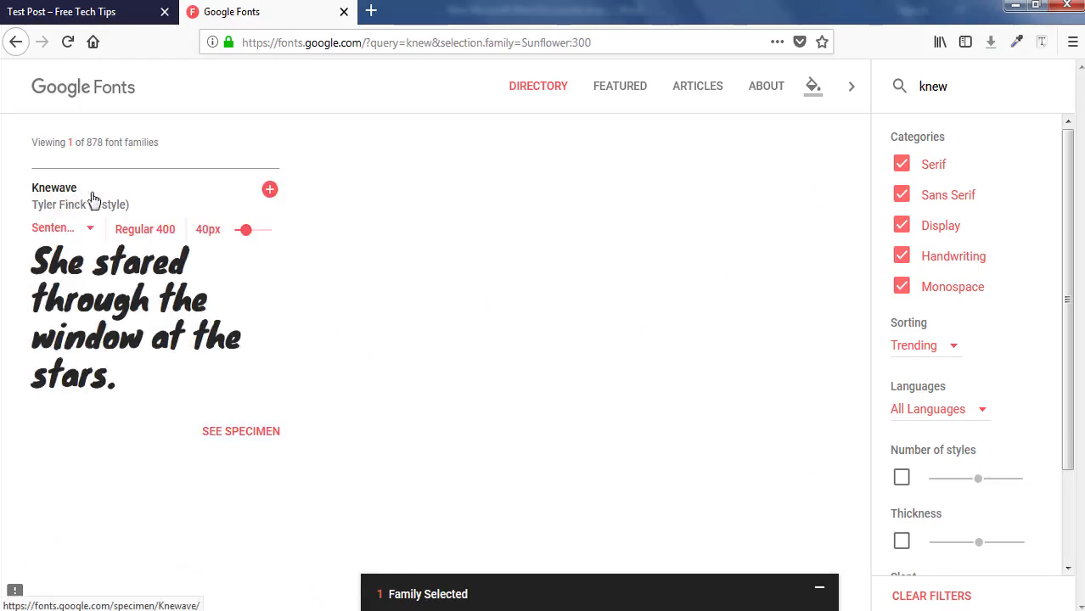
left_click(270, 189)
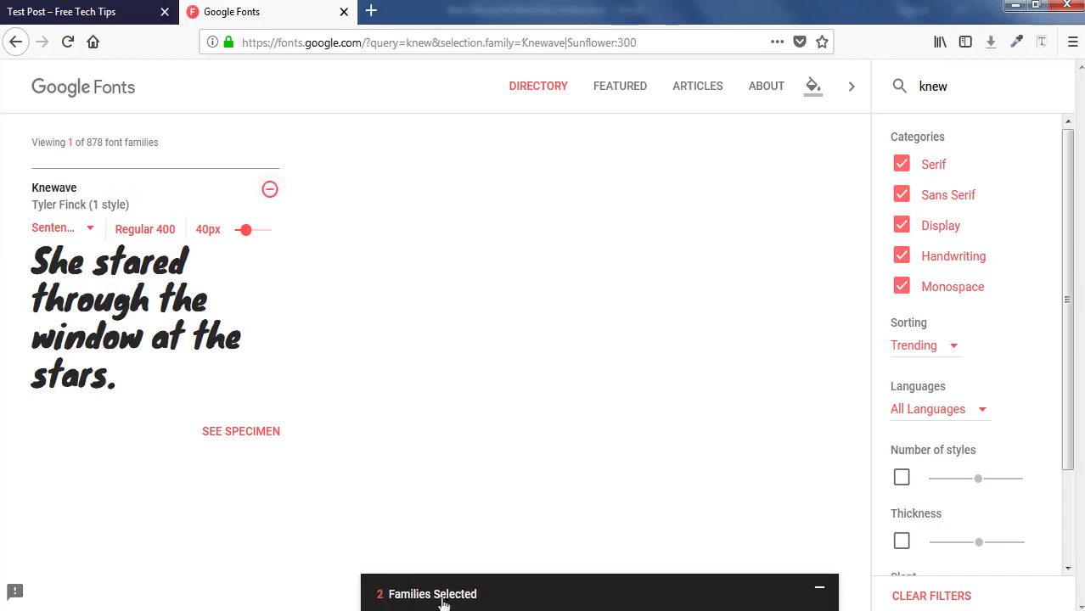
Download both selected families as fonts.zip and hide the selection drawer
left_click(432, 594)
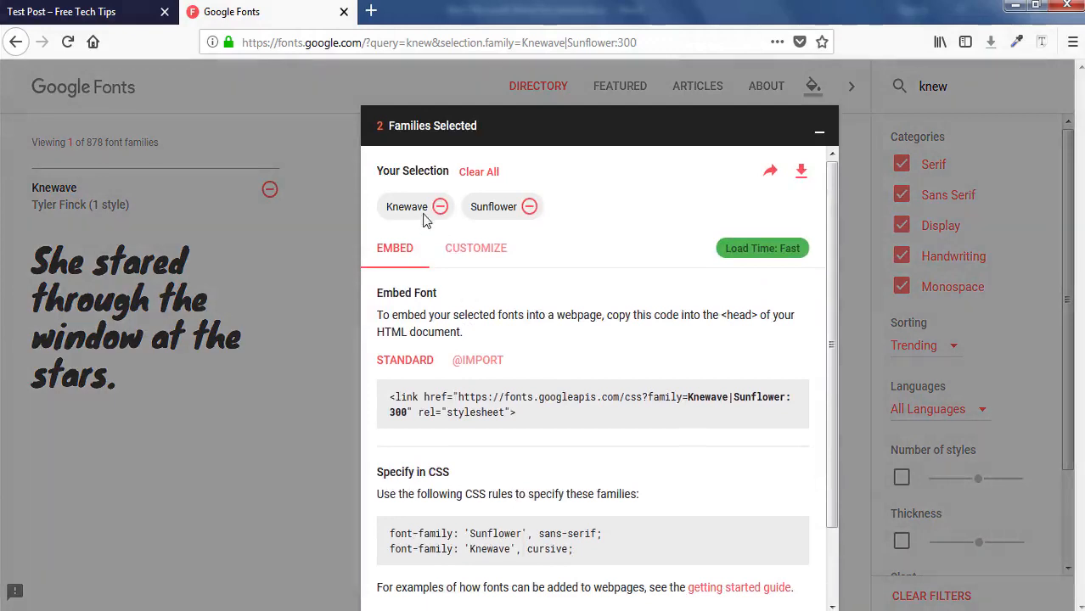
mouse_move(488, 227)
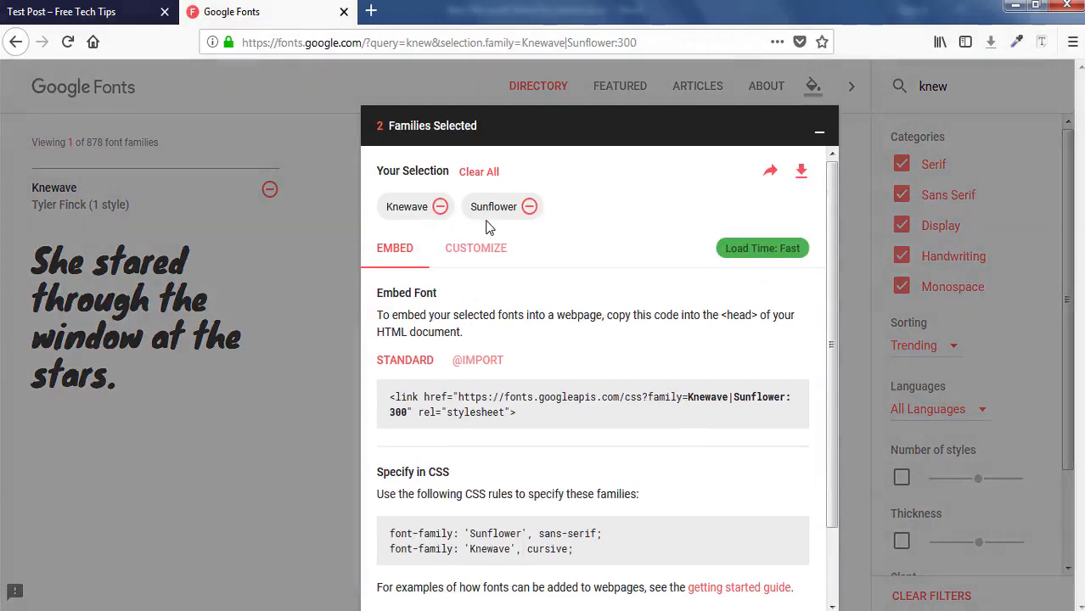
mouse_move(694, 247)
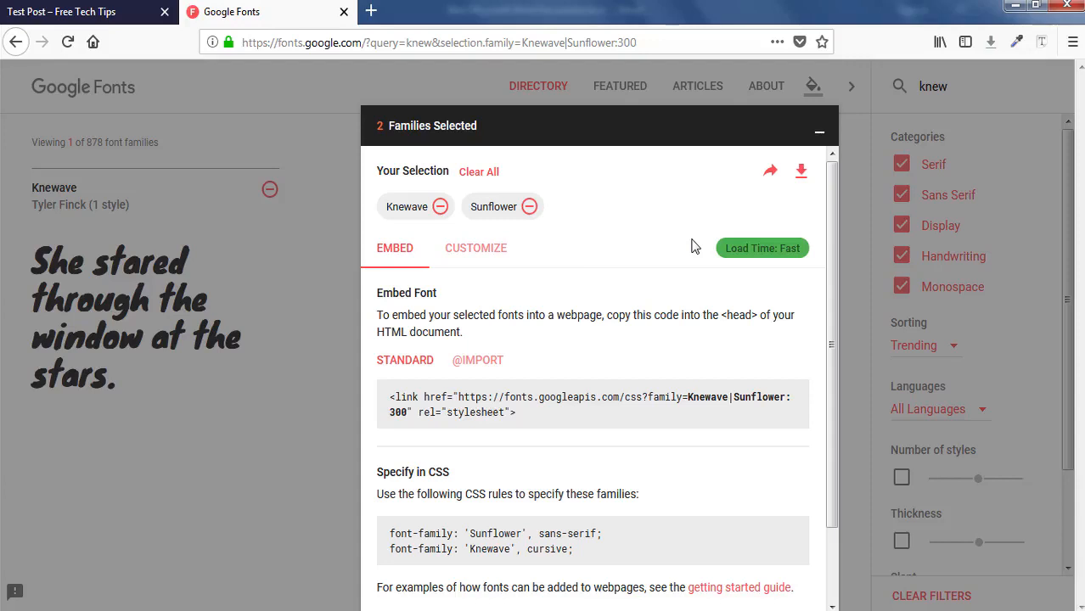
mouse_move(786, 214)
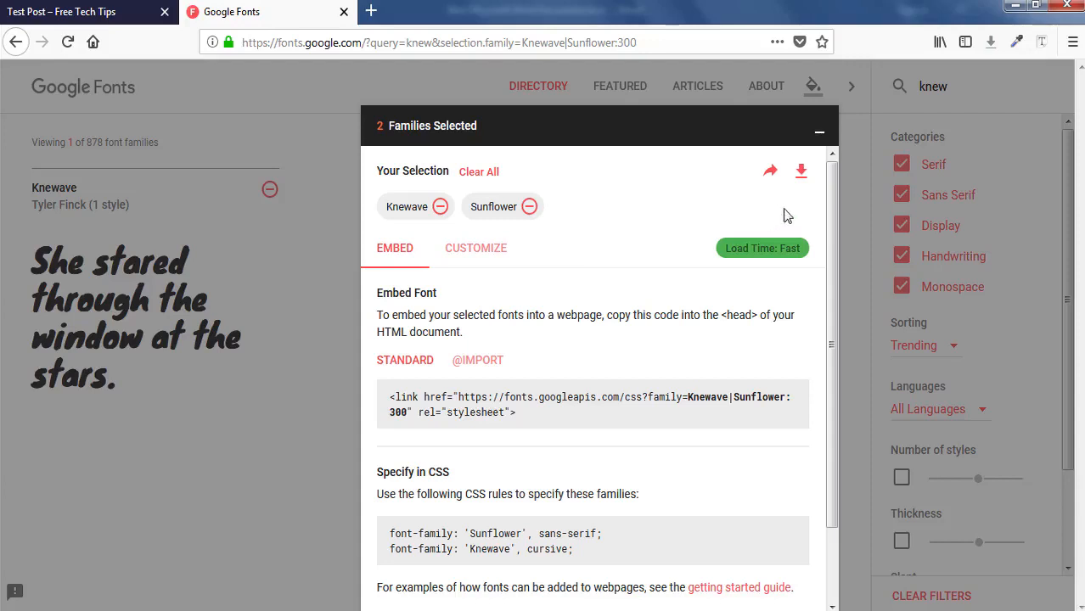
left_click(801, 169)
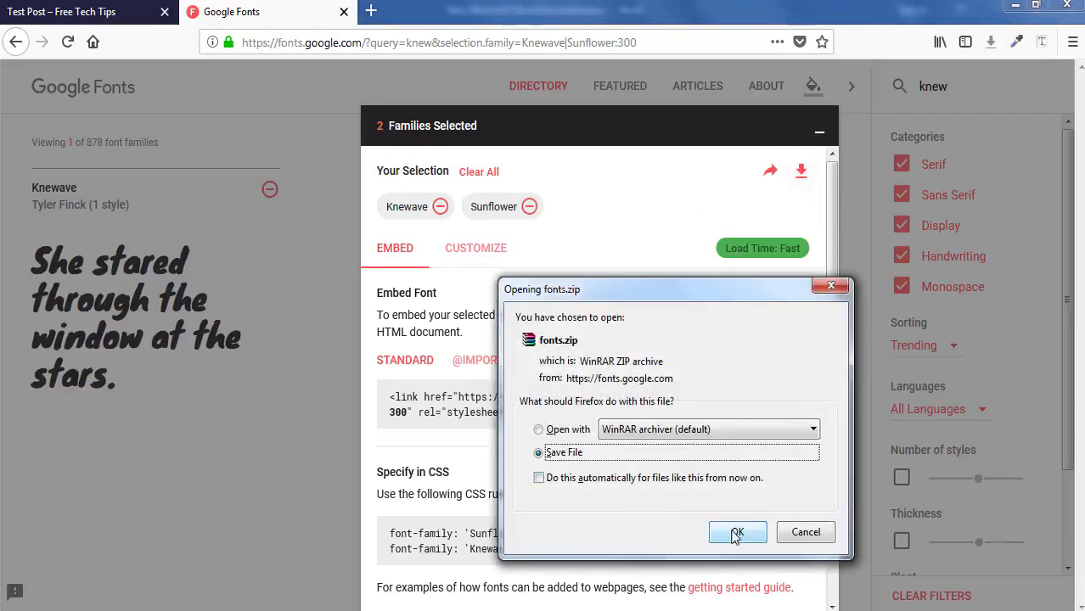
left_click(737, 533)
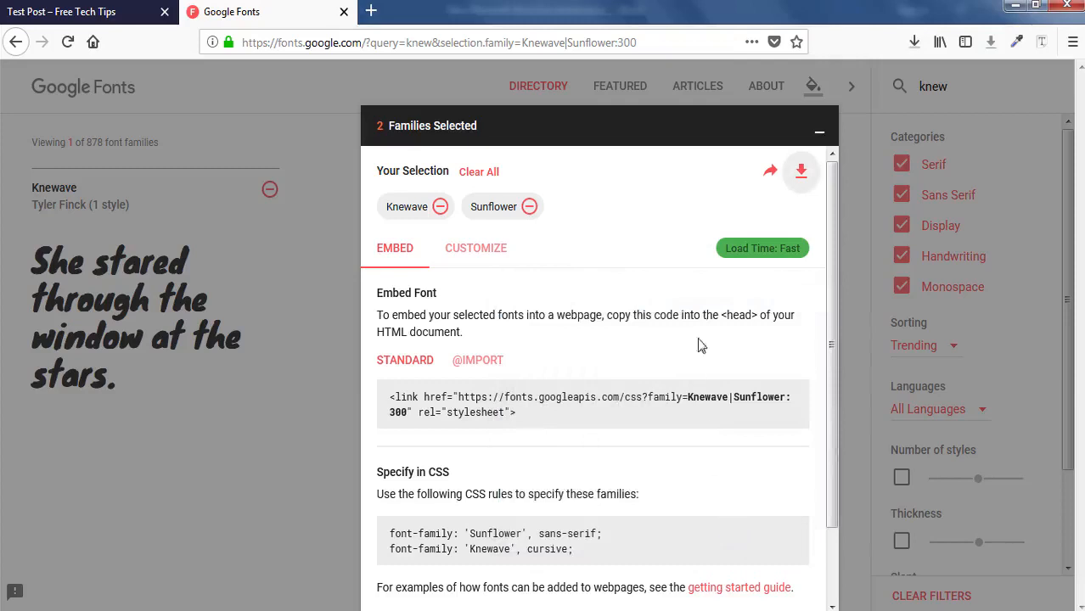
left_click(819, 133)
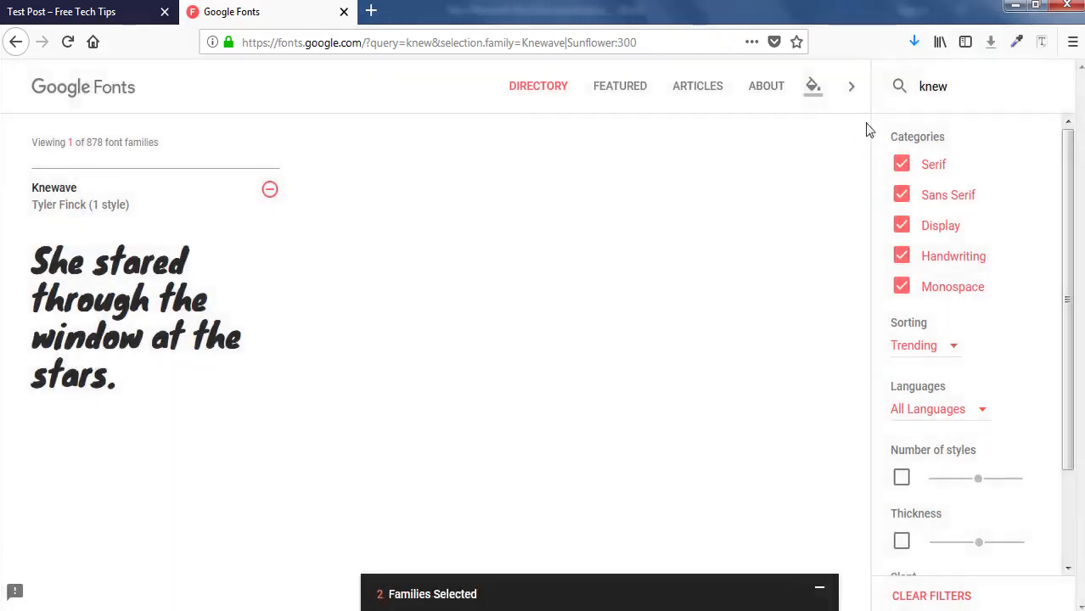
Copy the downloaded fonts.zip from Downloads onto the desktop
left_click(915, 41)
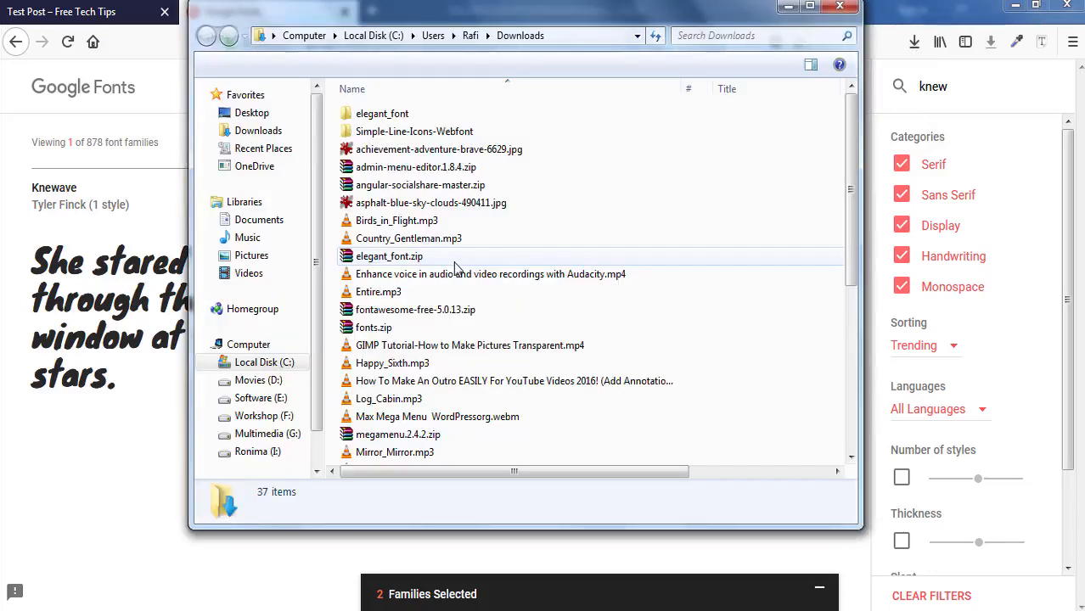
right_click(373, 328)
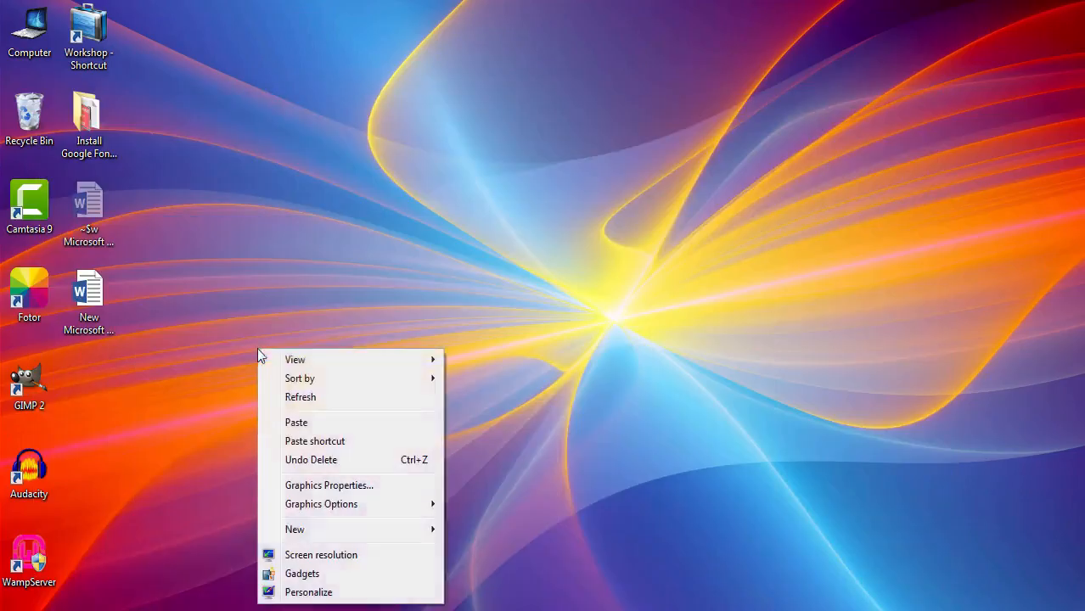
left_click(295, 422)
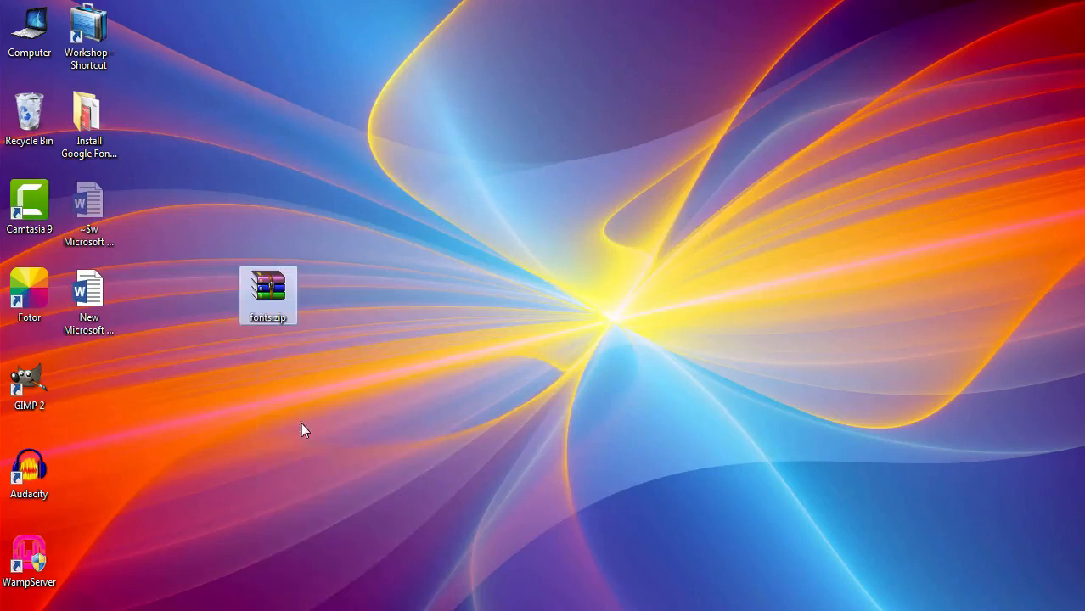
mouse_move(280, 293)
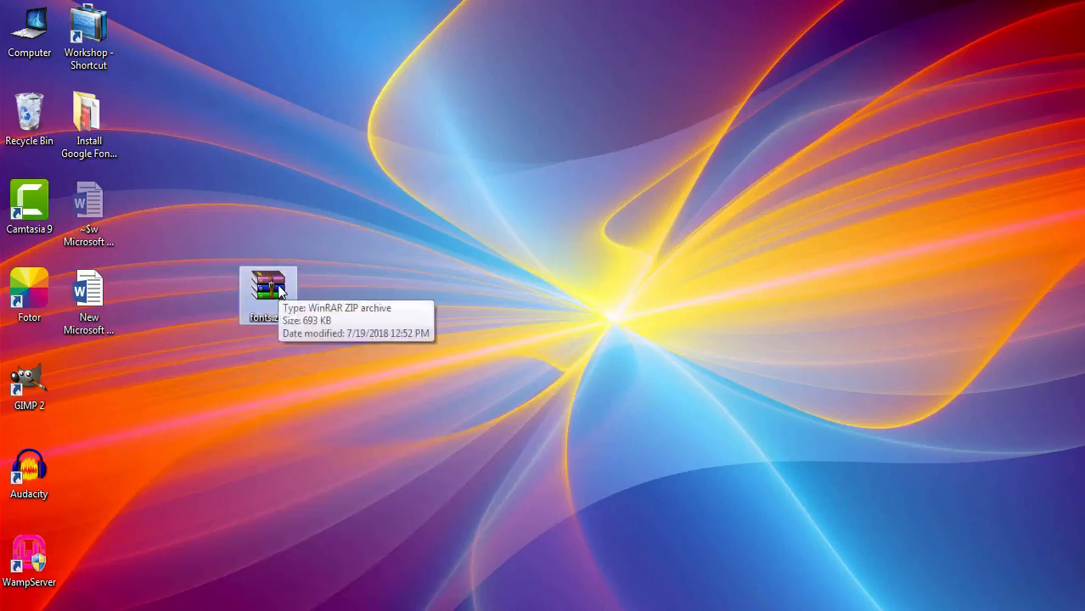
Extract fonts.zip into a fonts folder on the desktop
right_click(268, 293)
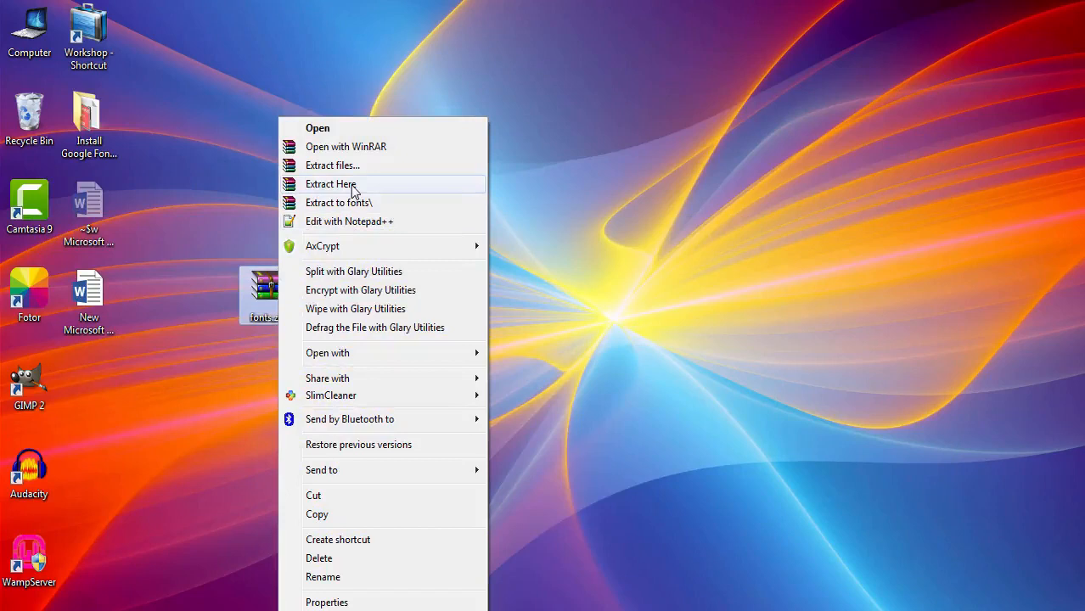
left_click(331, 184)
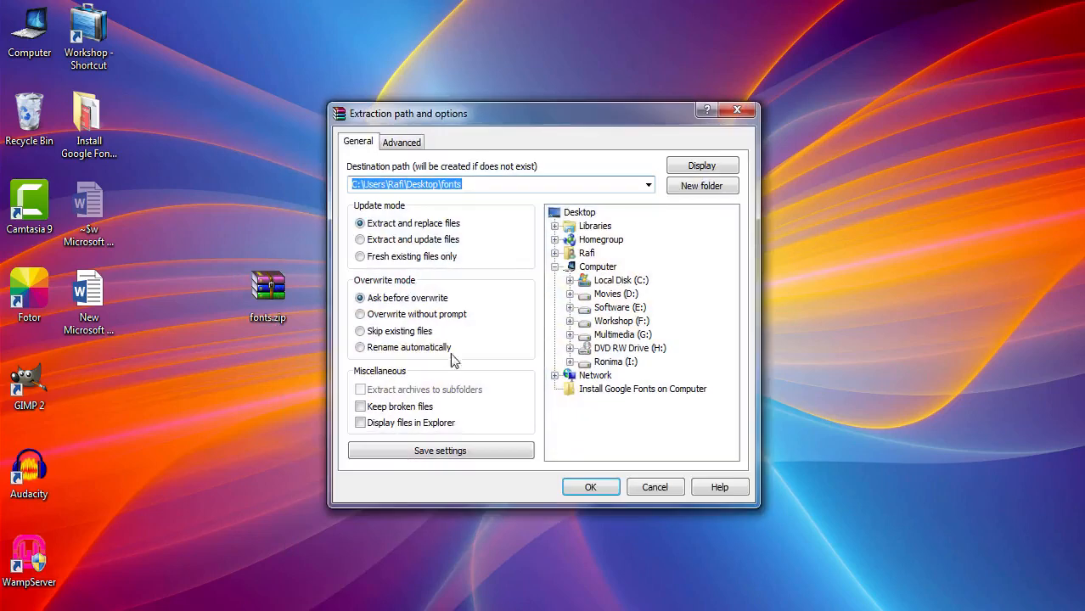
left_click(590, 486)
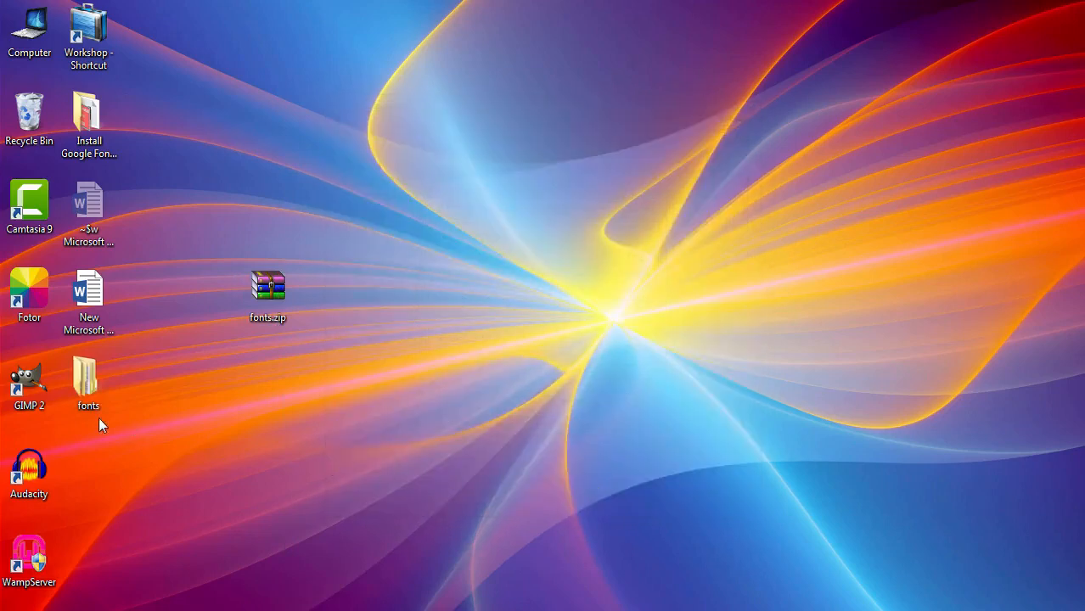
Open fonts\Knewave in a maximized window and copy Knewave-Regular.ttf
double_click(88, 384)
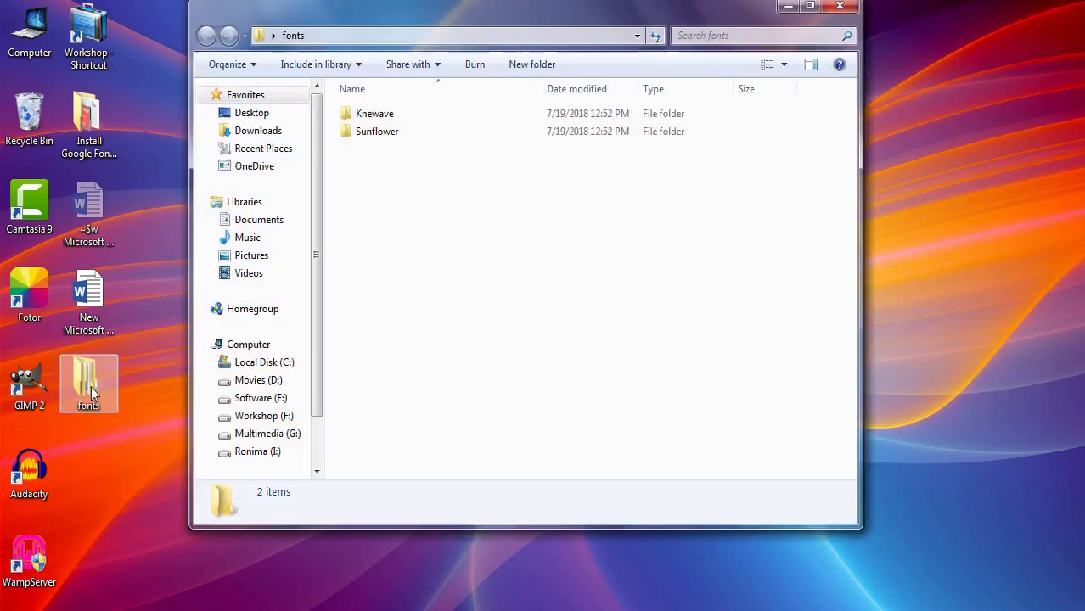
left_click(809, 6)
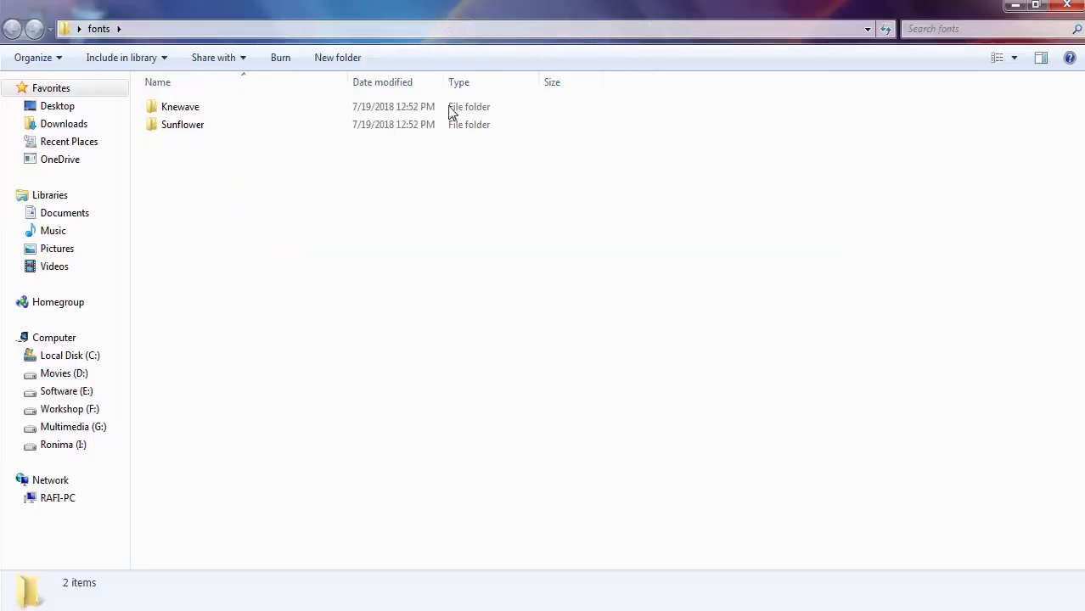
mouse_move(177, 180)
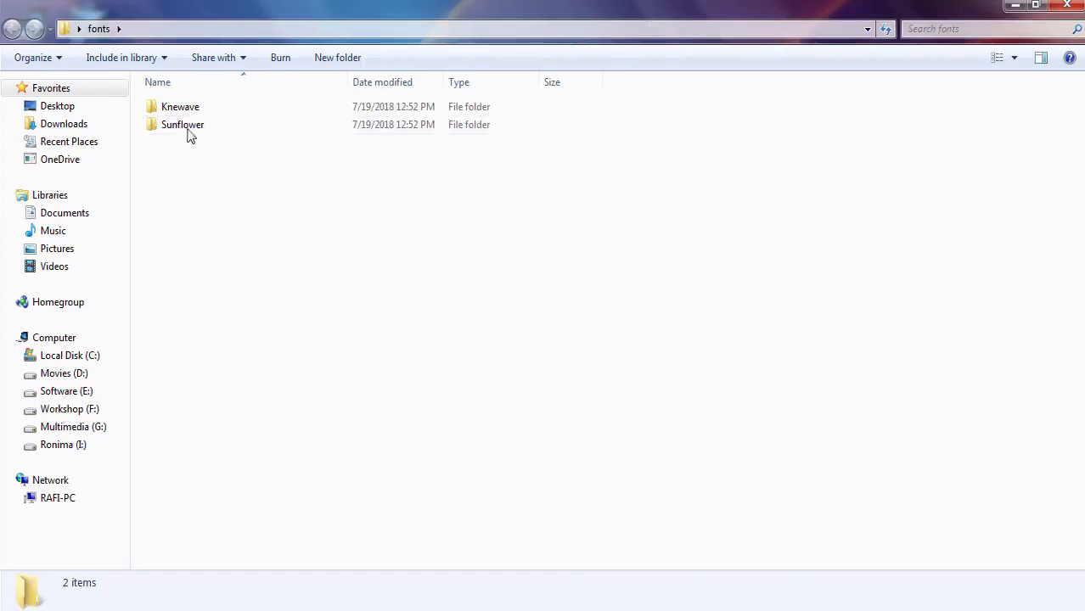
mouse_move(183, 125)
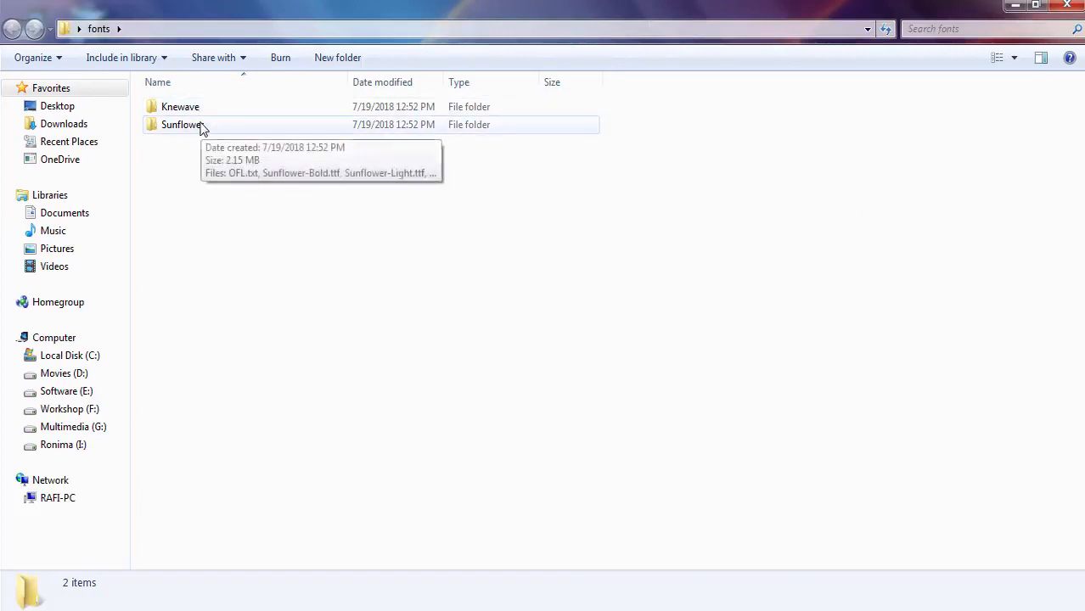
mouse_move(204, 115)
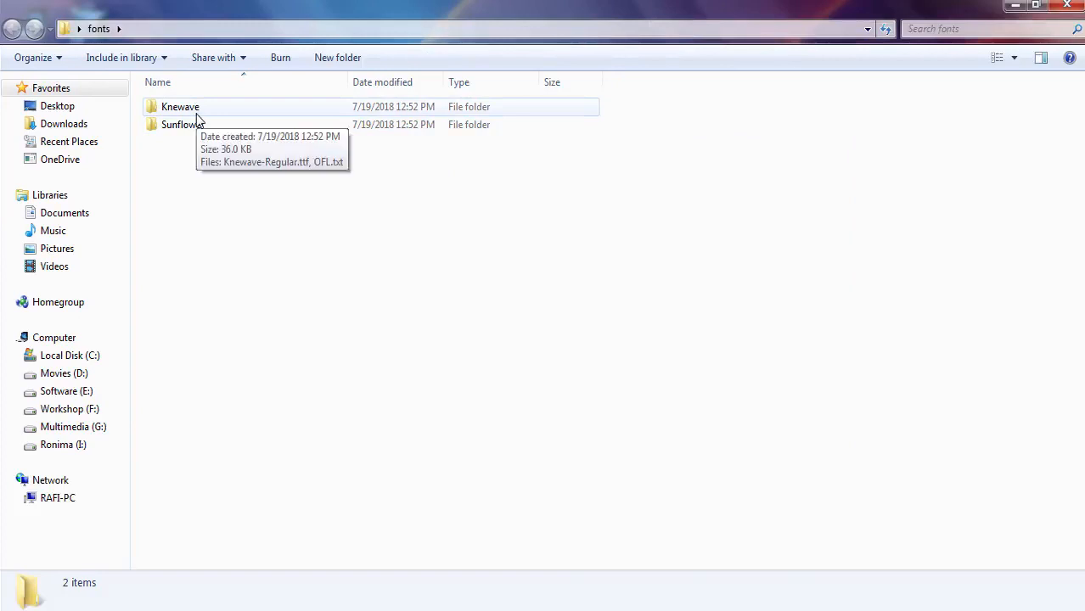
double_click(179, 107)
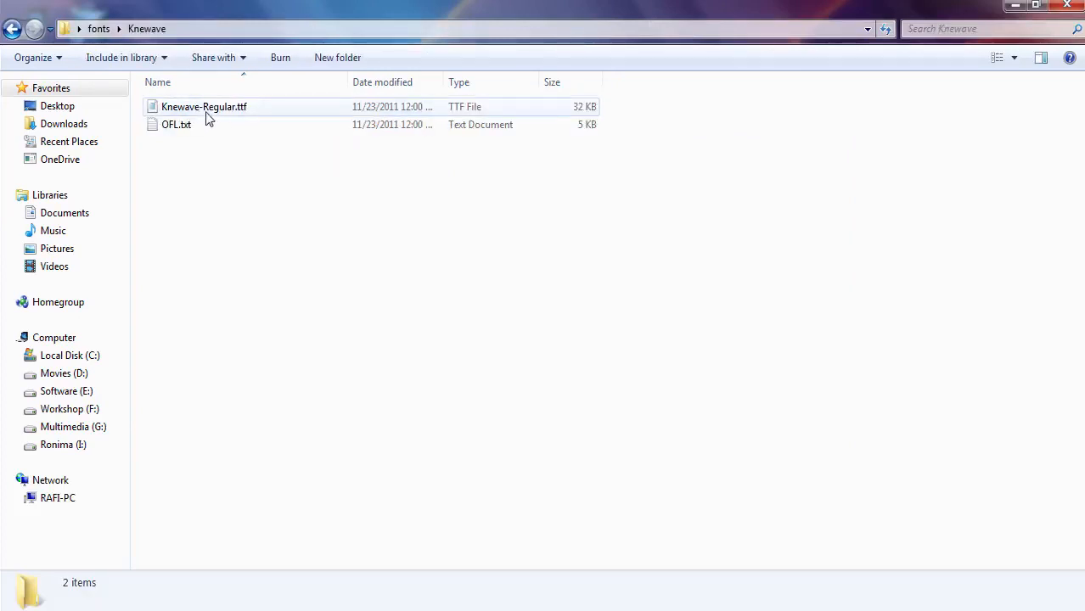
left_click(176, 124)
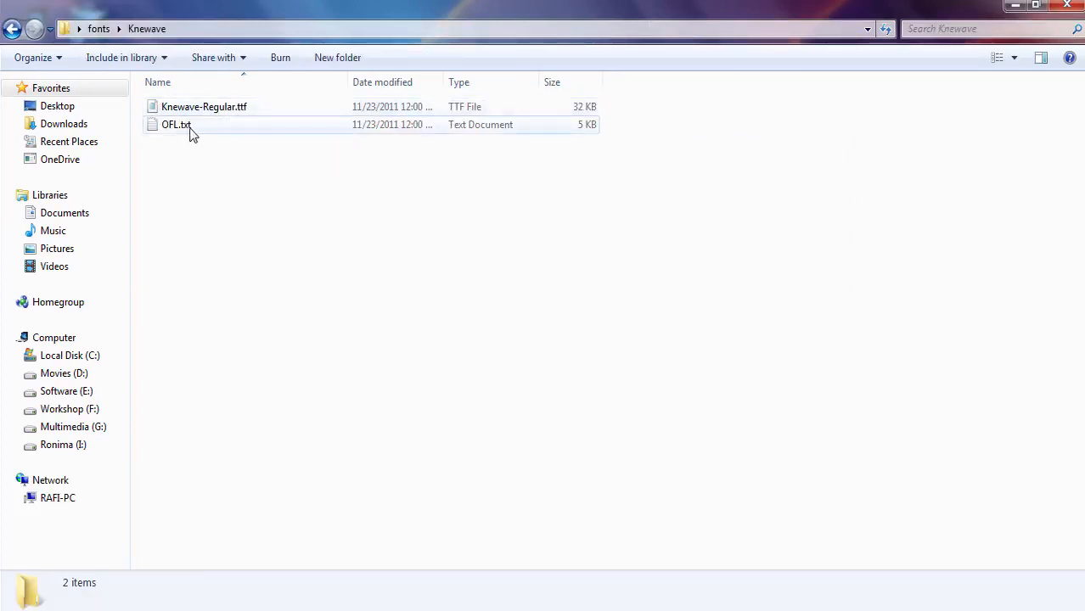
mouse_move(176, 125)
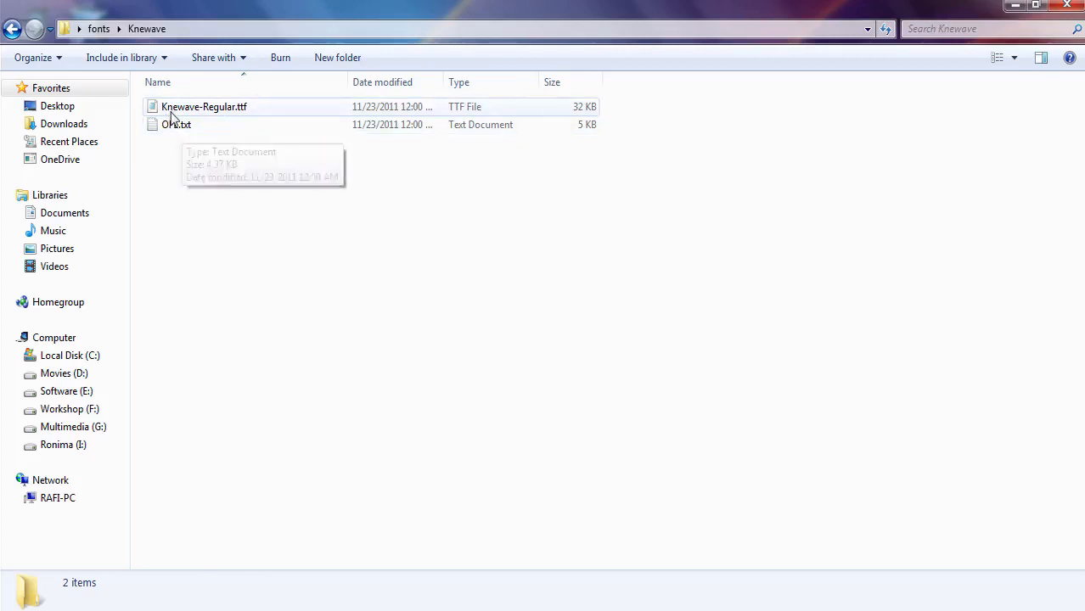
right_click(204, 106)
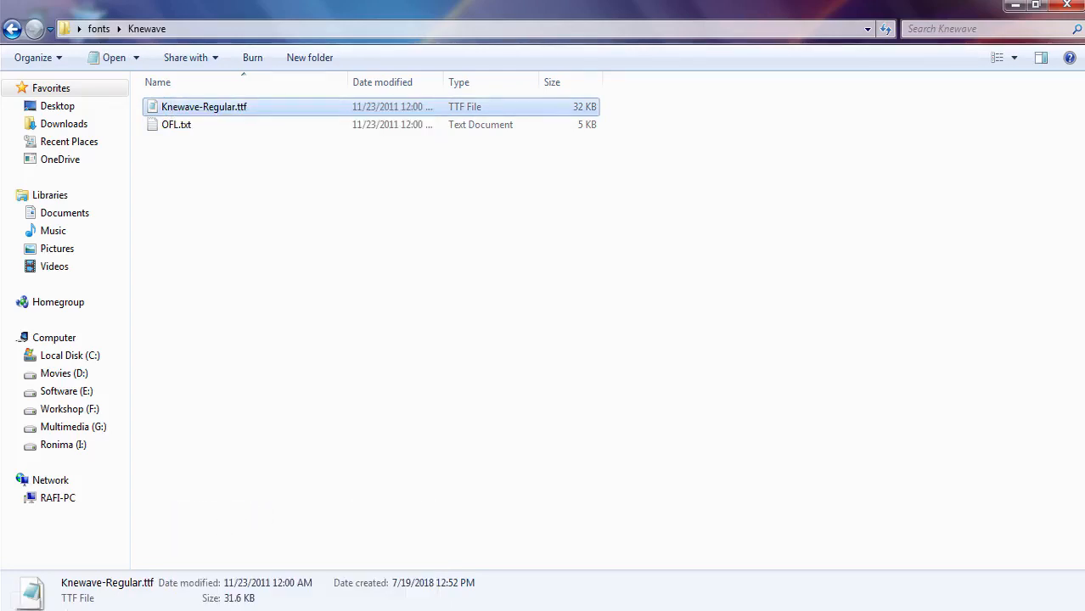
Paste Knewave-Regular.ttf into Control Panel's Fonts folder to install it
left_click(13, 602)
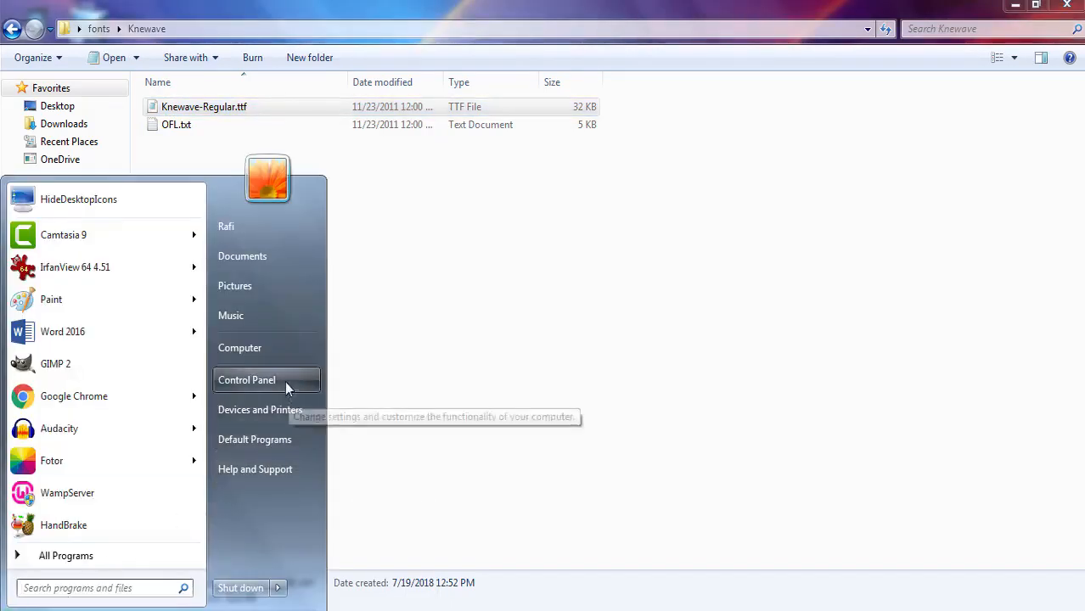
left_click(247, 380)
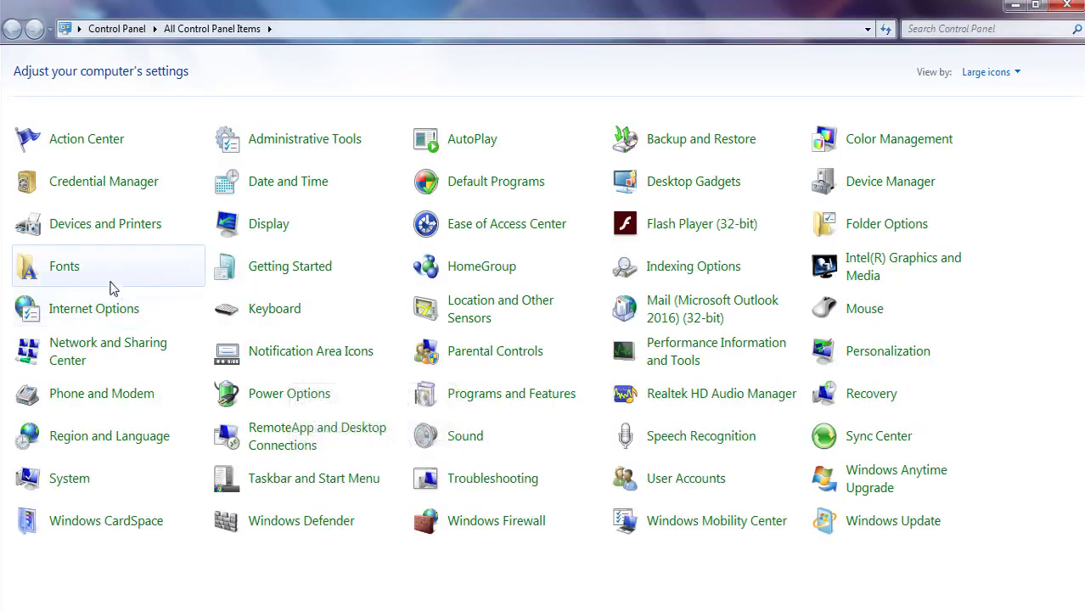
left_click(65, 265)
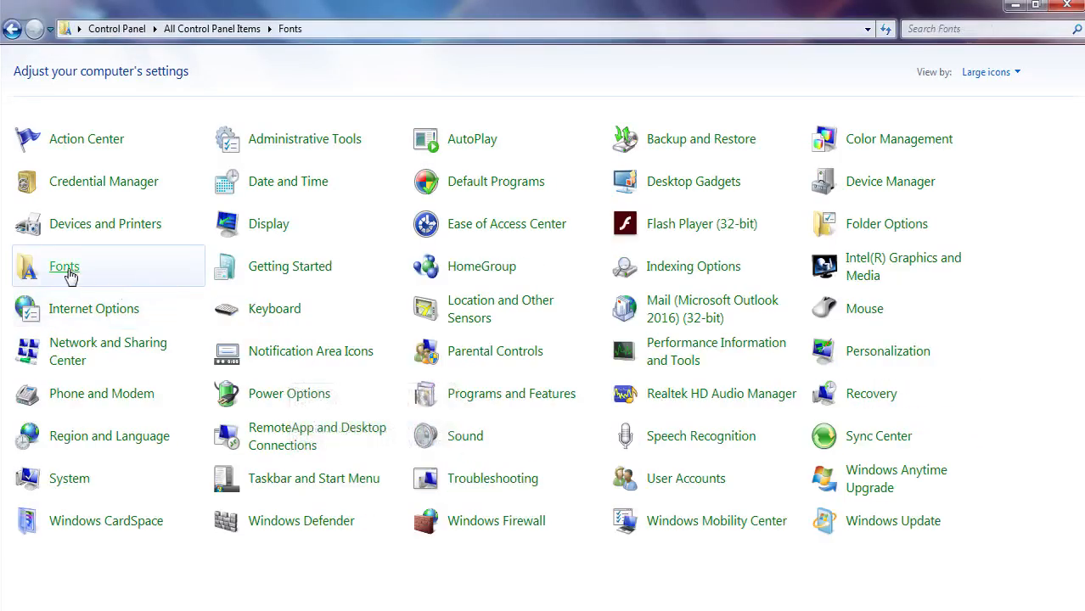
double_click(65, 267)
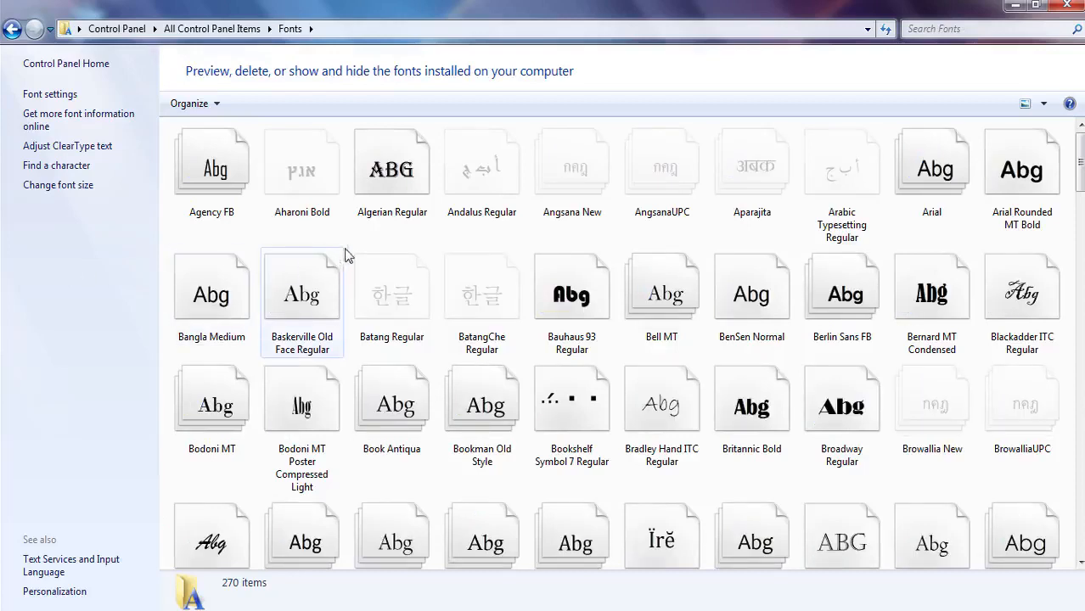
right_click(348, 255)
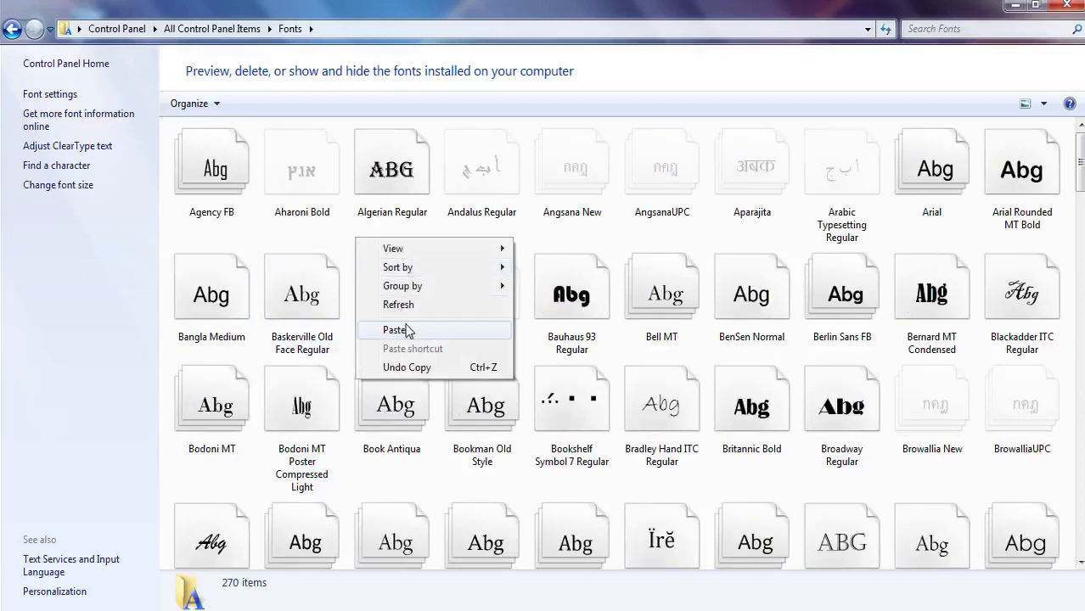
left_click(394, 329)
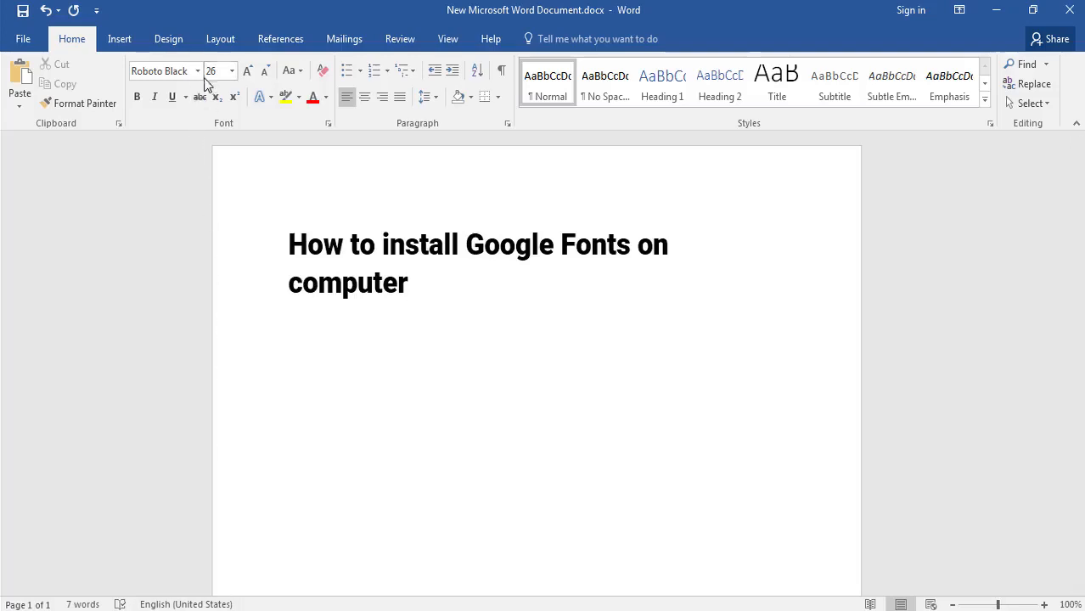
Apply Knewave to the Word heading and deselect it to view the result
left_click(197, 70)
type("Knew")
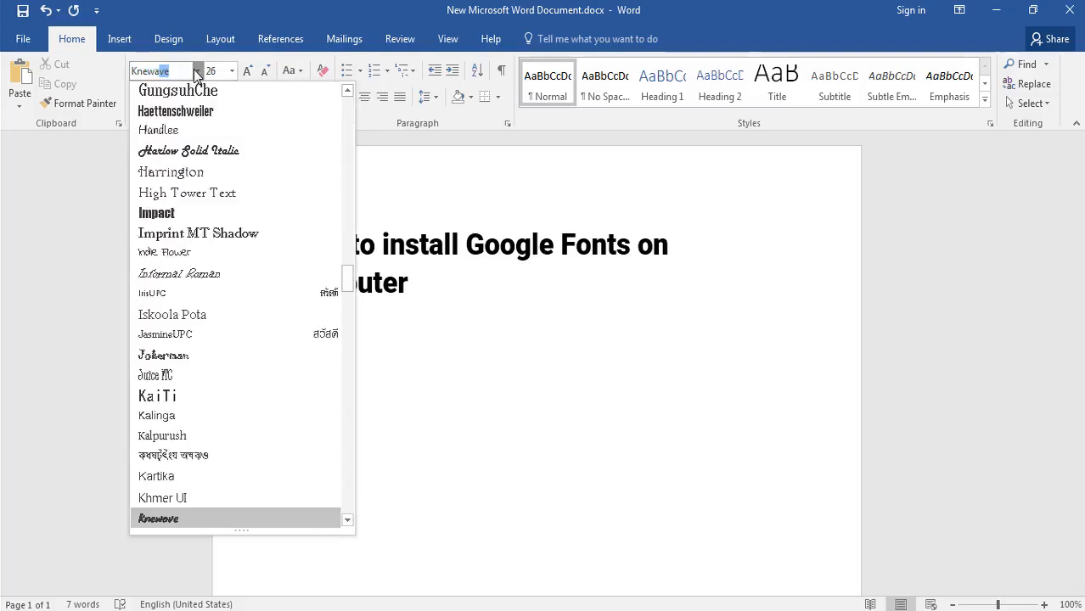
mouse_move(195, 526)
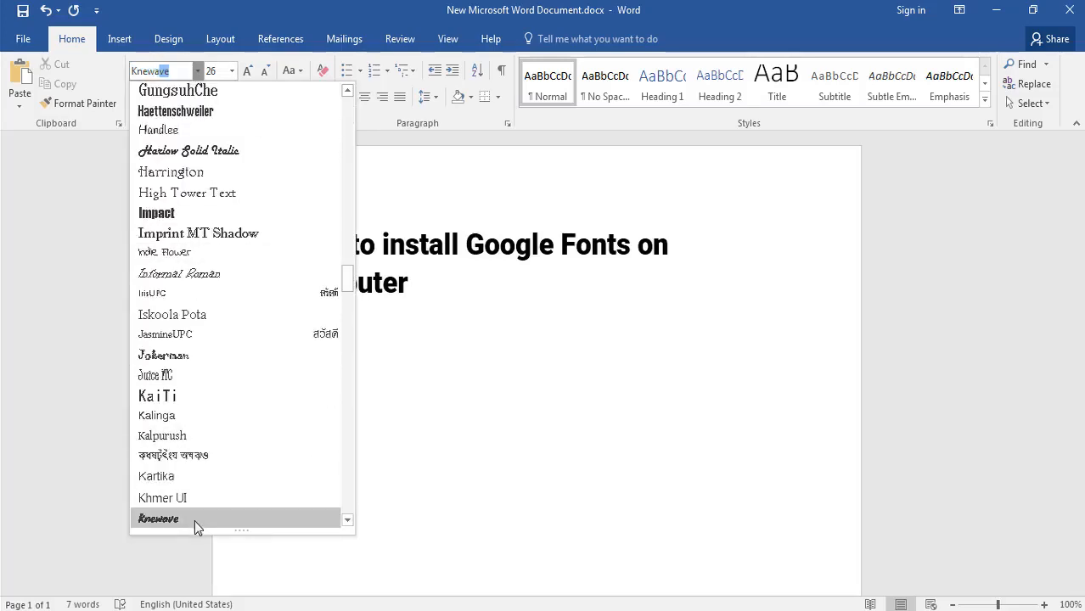
mouse_move(178, 528)
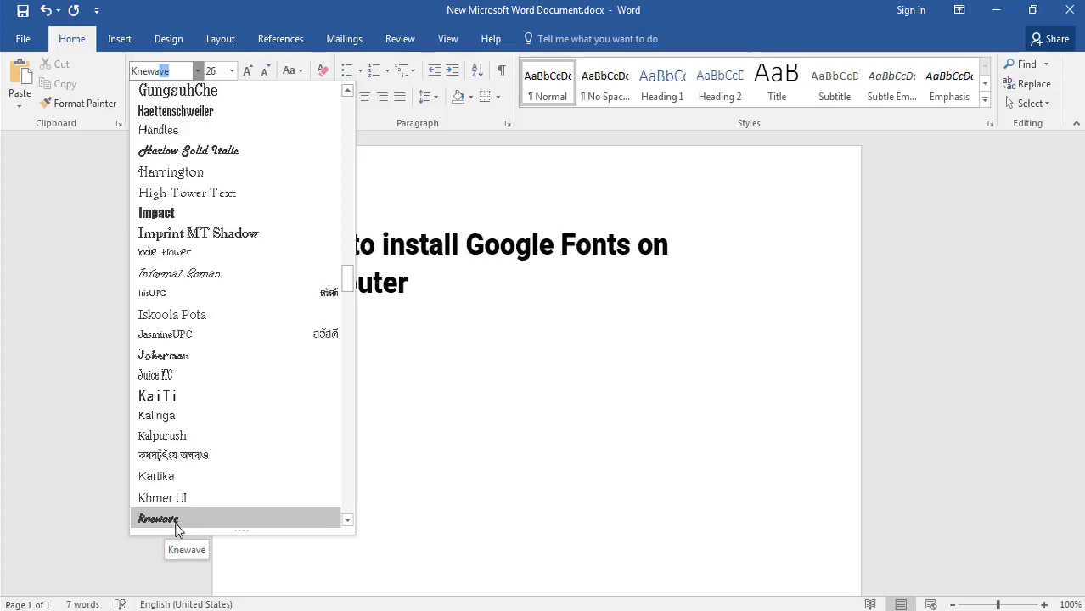
left_click(158, 519)
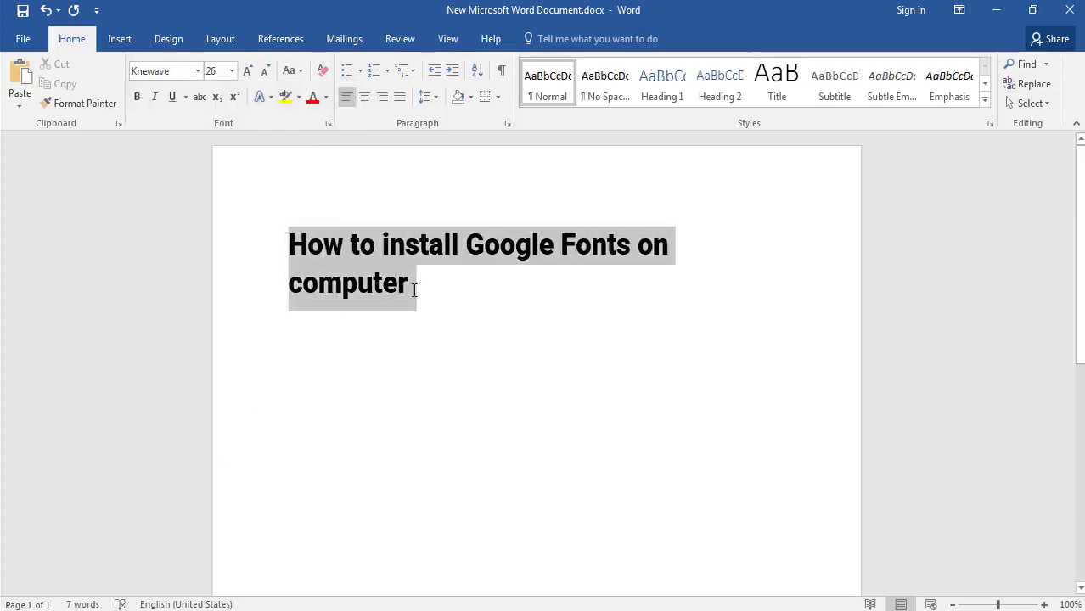
left_click(197, 71)
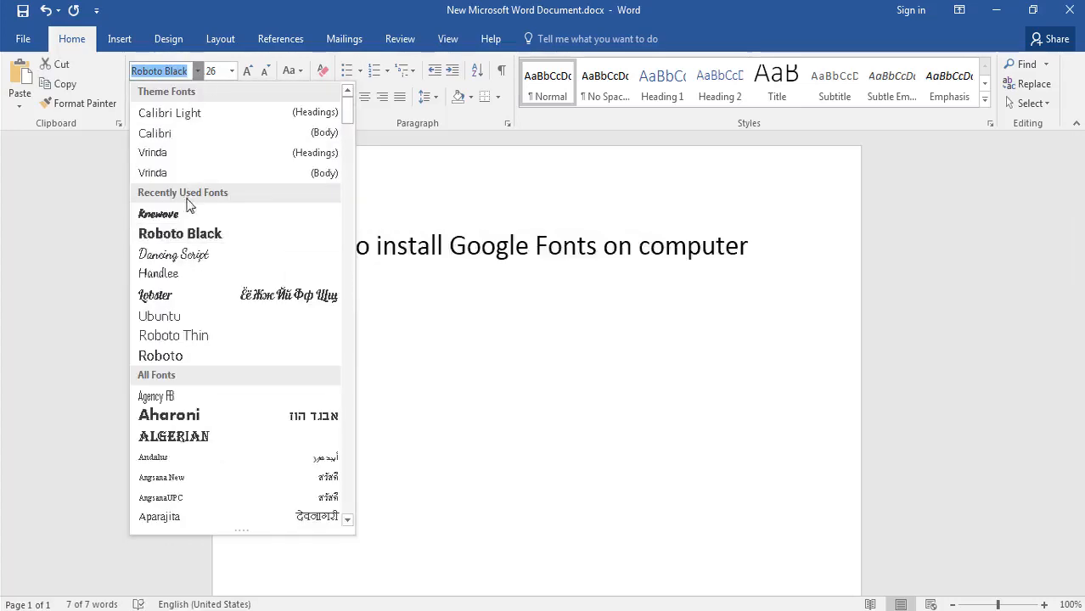
left_click(158, 213)
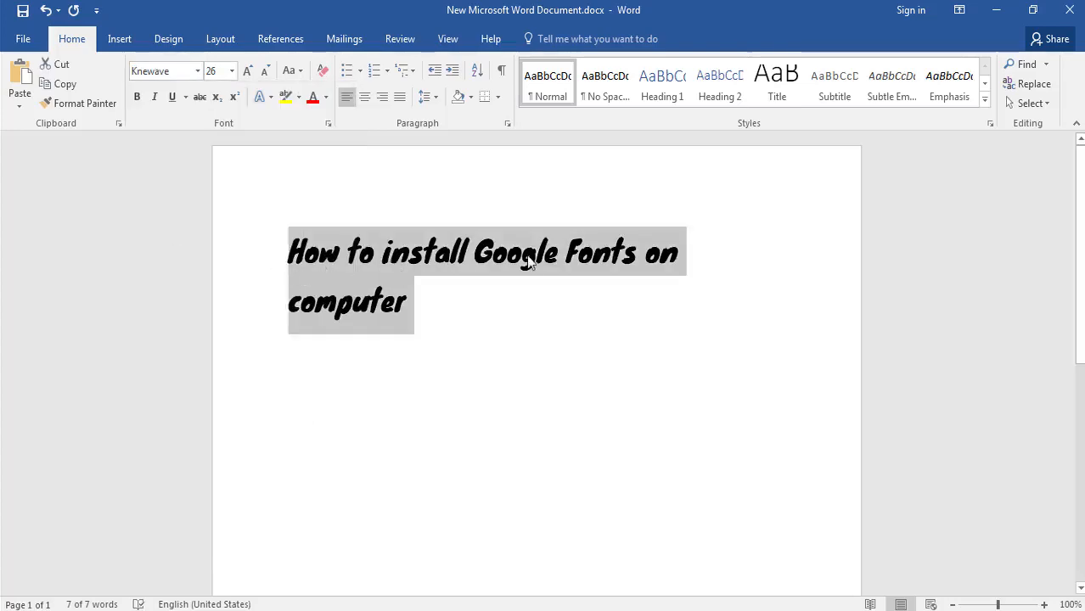
left_click(408, 303)
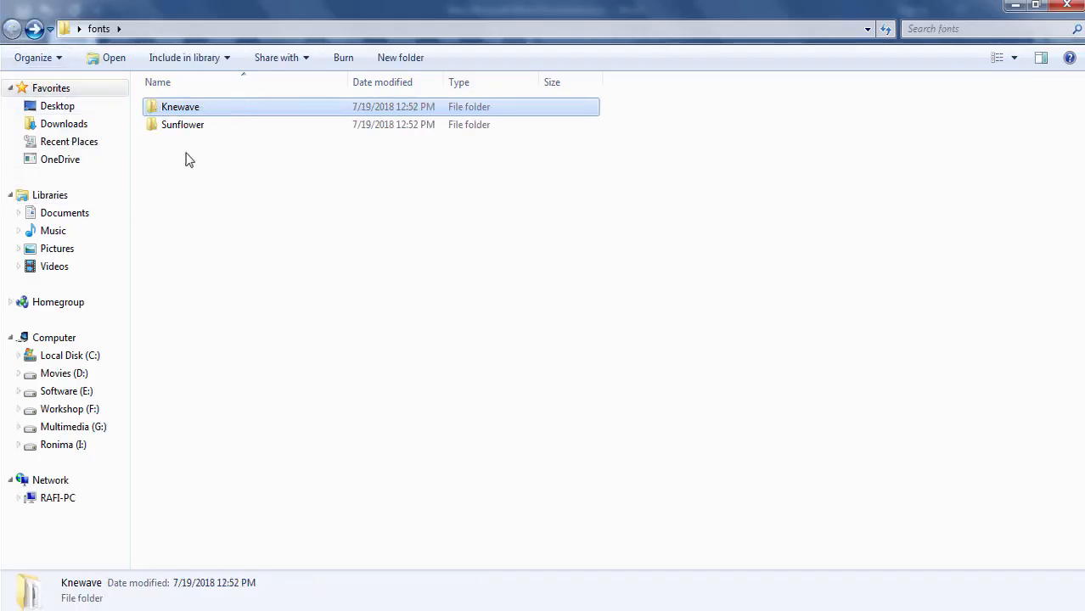
Copy the three Sunflower .ttf files and paste them into the installed fonts
double_click(182, 124)
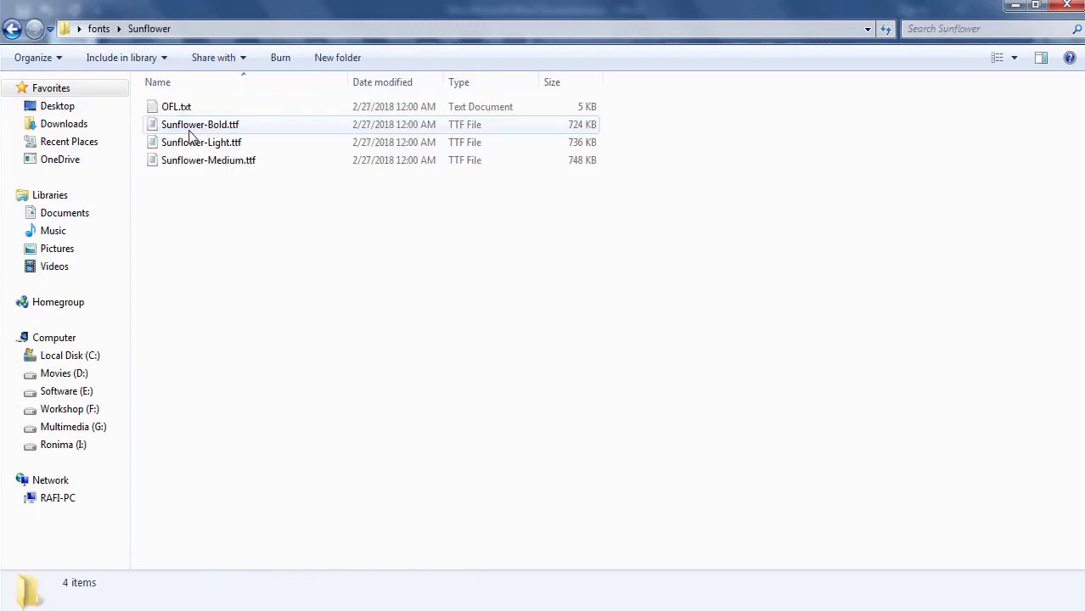
left_click_drag(204, 124, 187, 182)
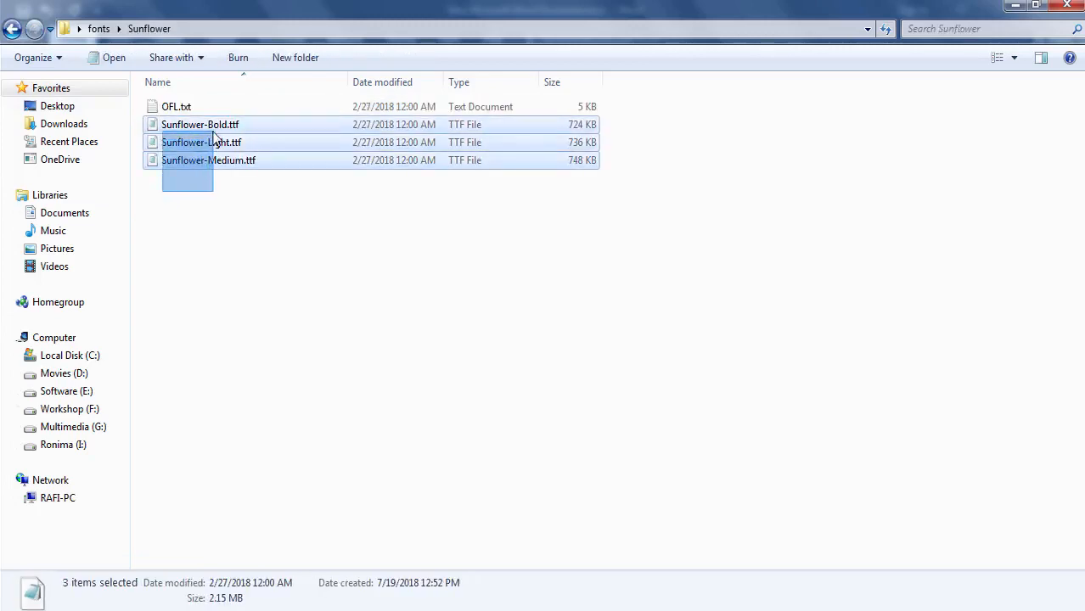
right_click(201, 142)
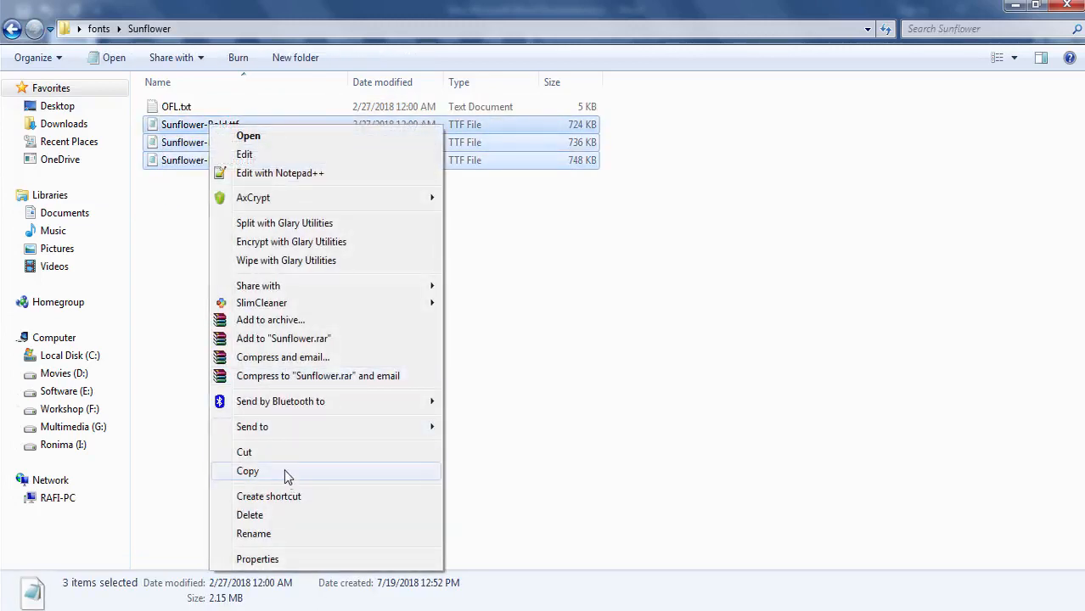
left_click(247, 471)
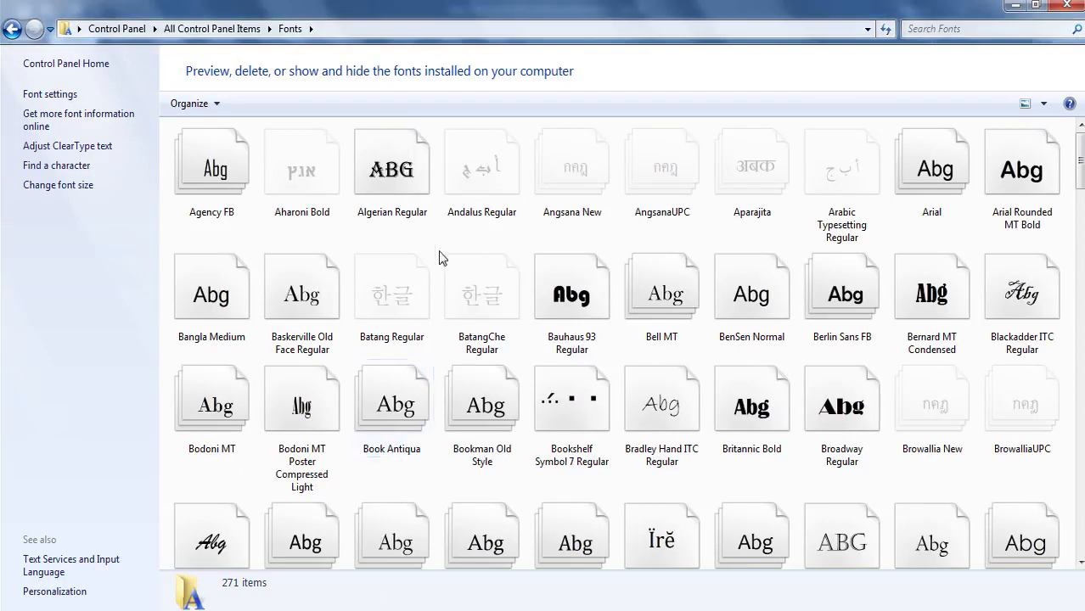
mouse_move(433, 241)
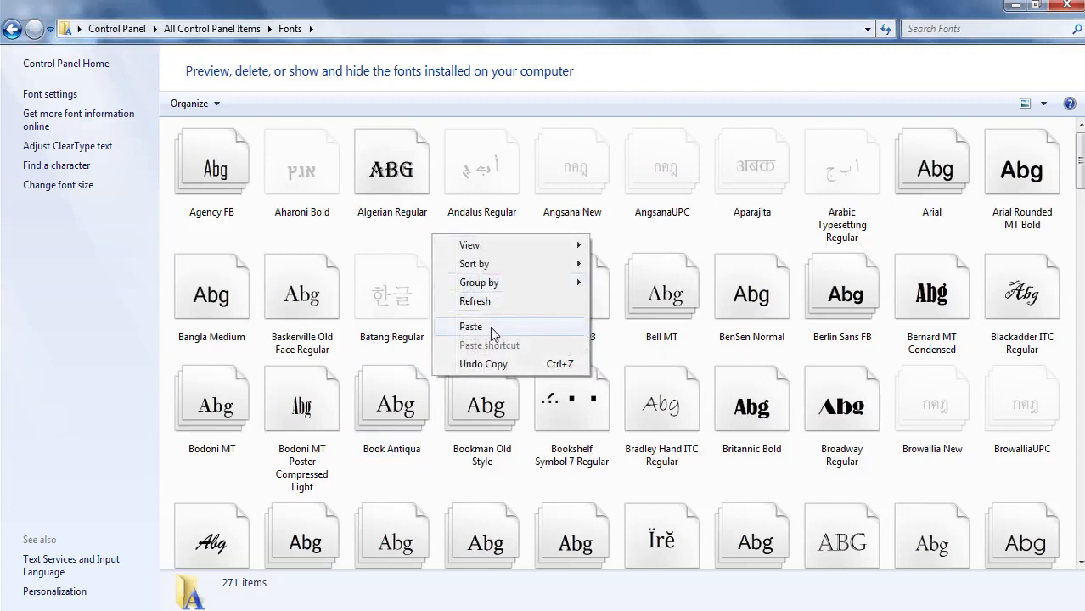
left_click(470, 327)
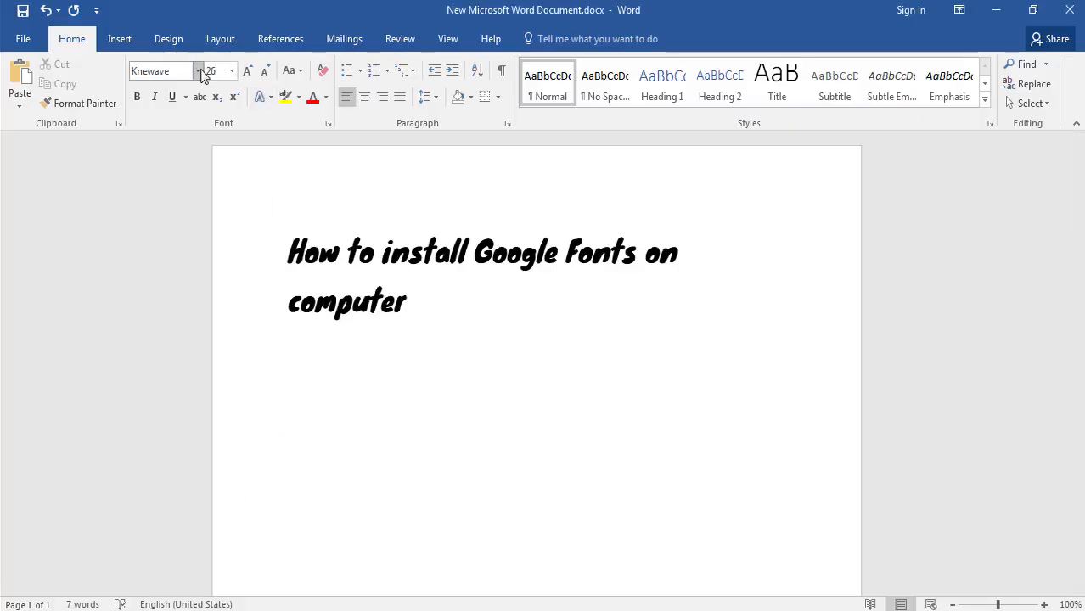
Select the Word heading and switch its font from Knewave to Sunflower
left_click(231, 70)
type("Sunflower")
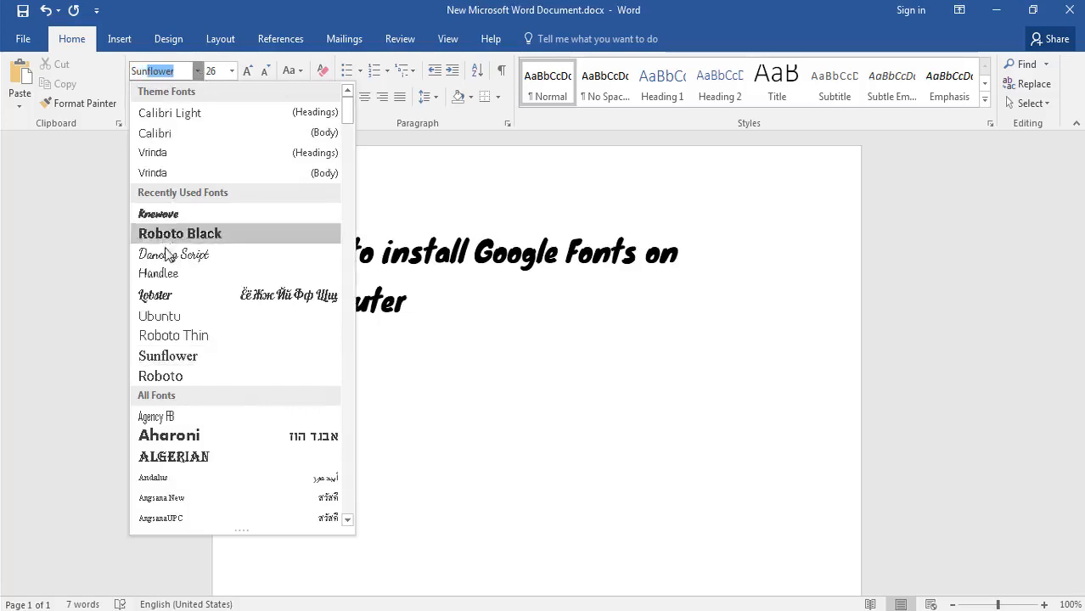
left_click(168, 356)
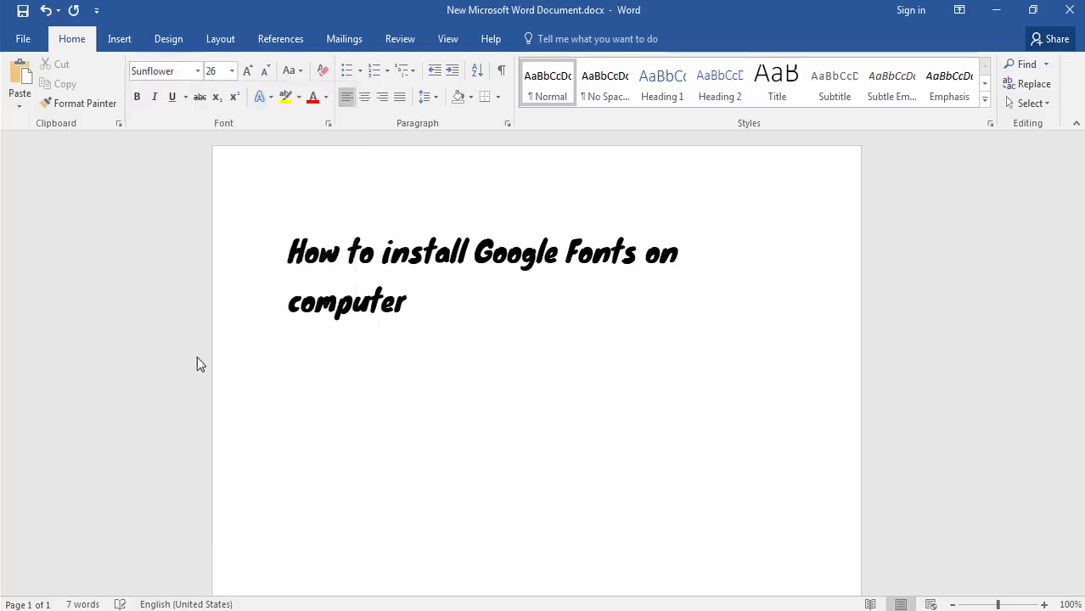
left_click_drag(287, 252, 406, 303)
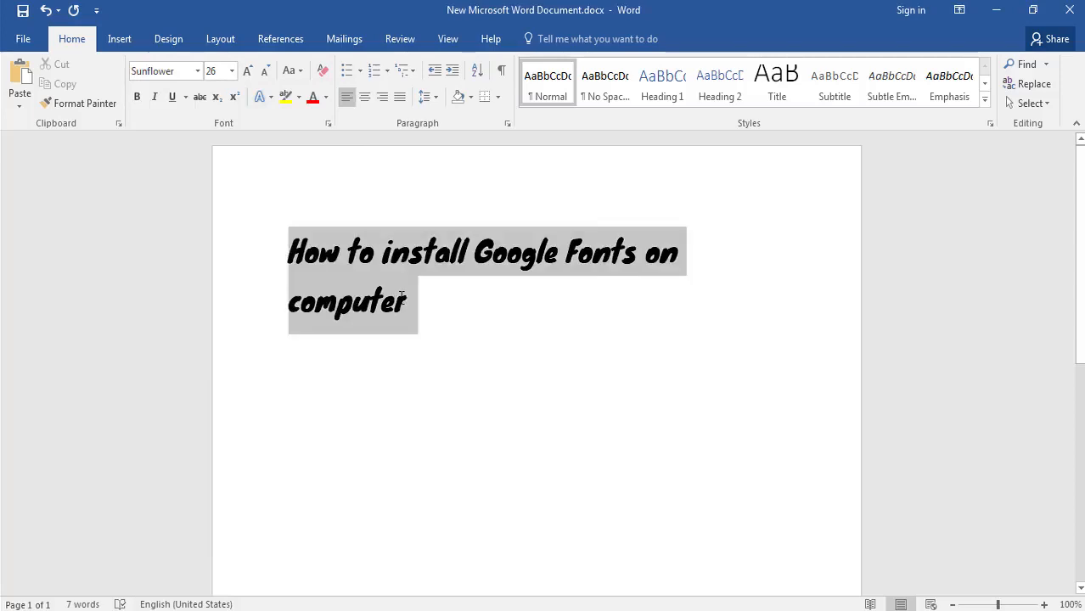
left_click(197, 70)
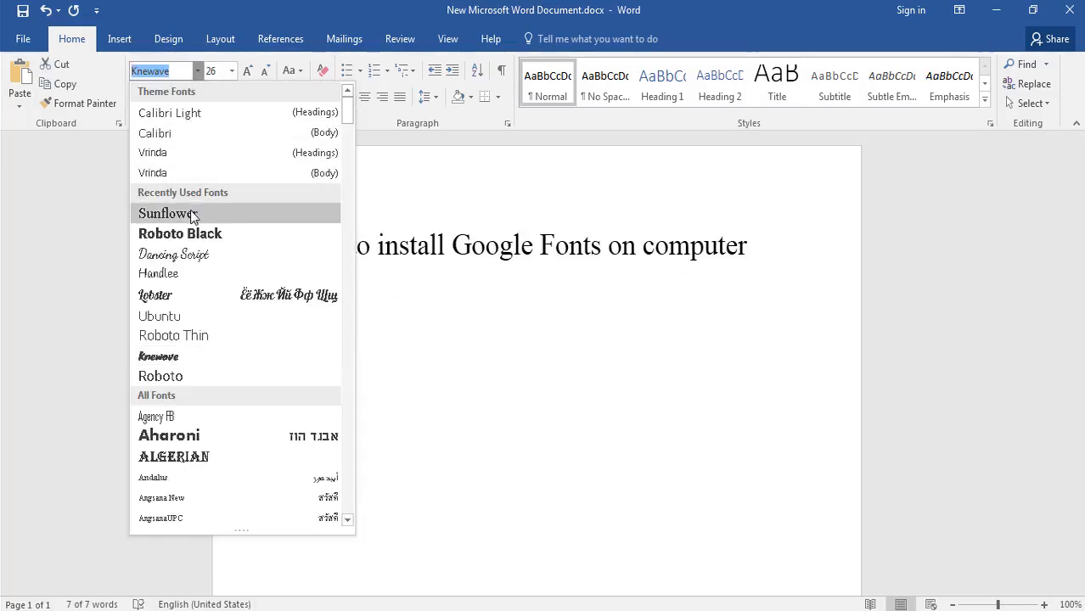
left_click(166, 213)
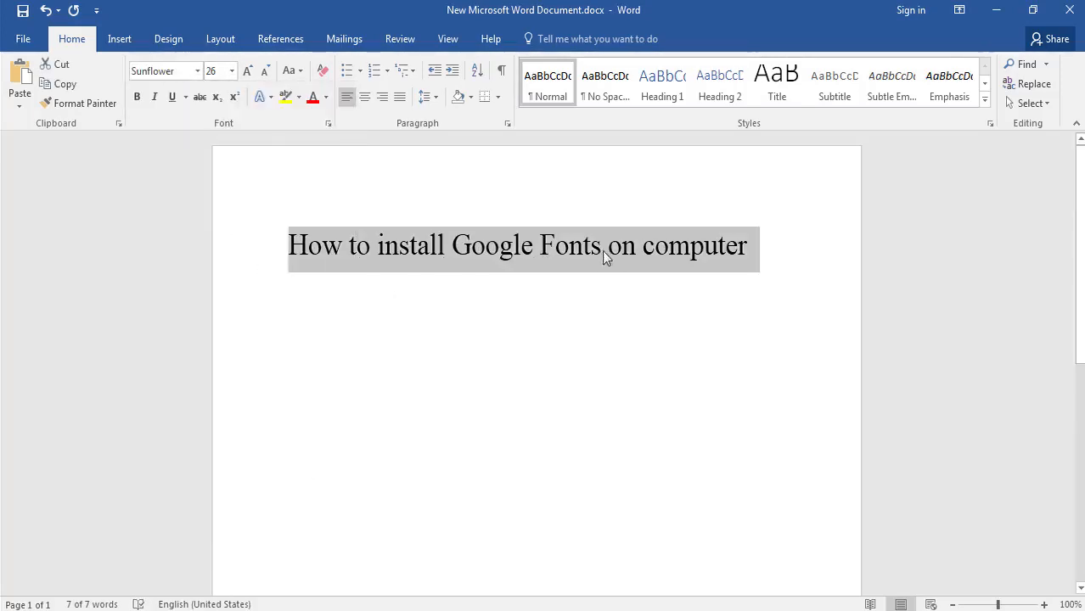
left_click(162, 70)
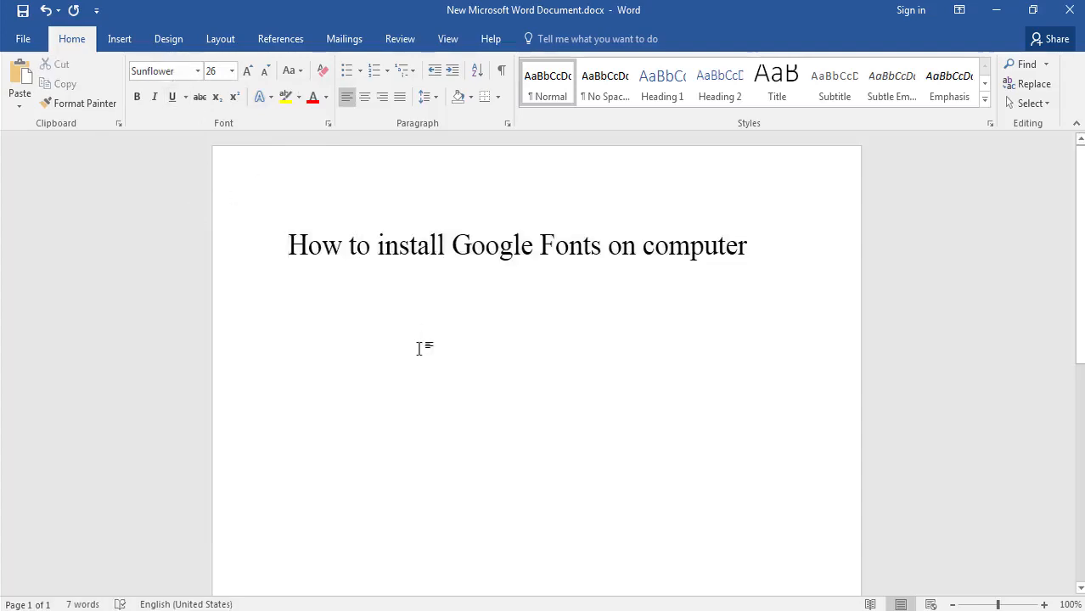
left_click(430, 246)
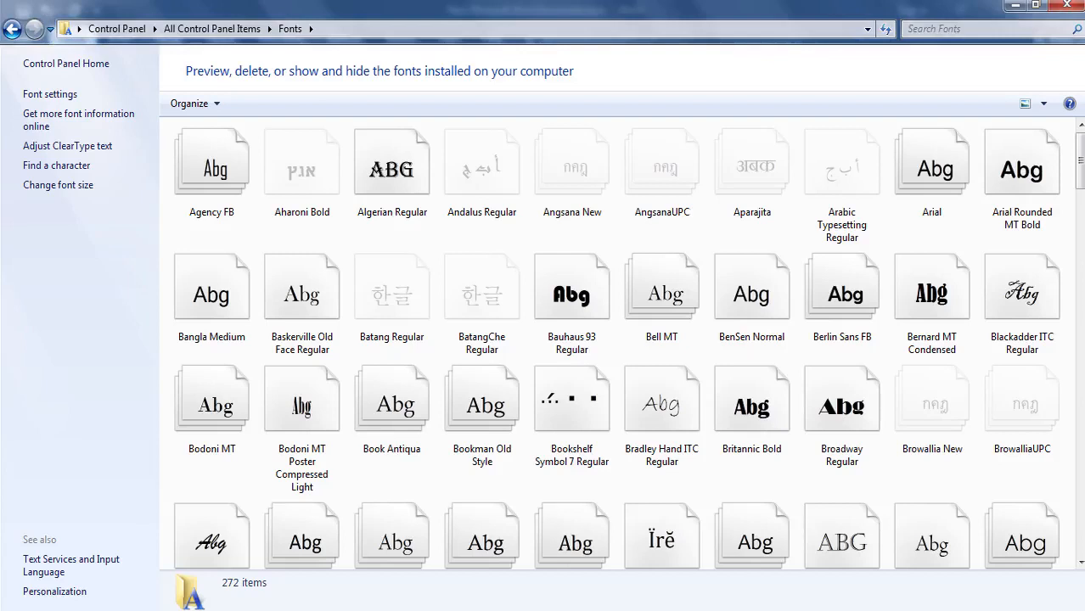
Scroll to Sunflower in Control Panel Fonts and delete it, leaving 271 fonts
left_click(571, 289)
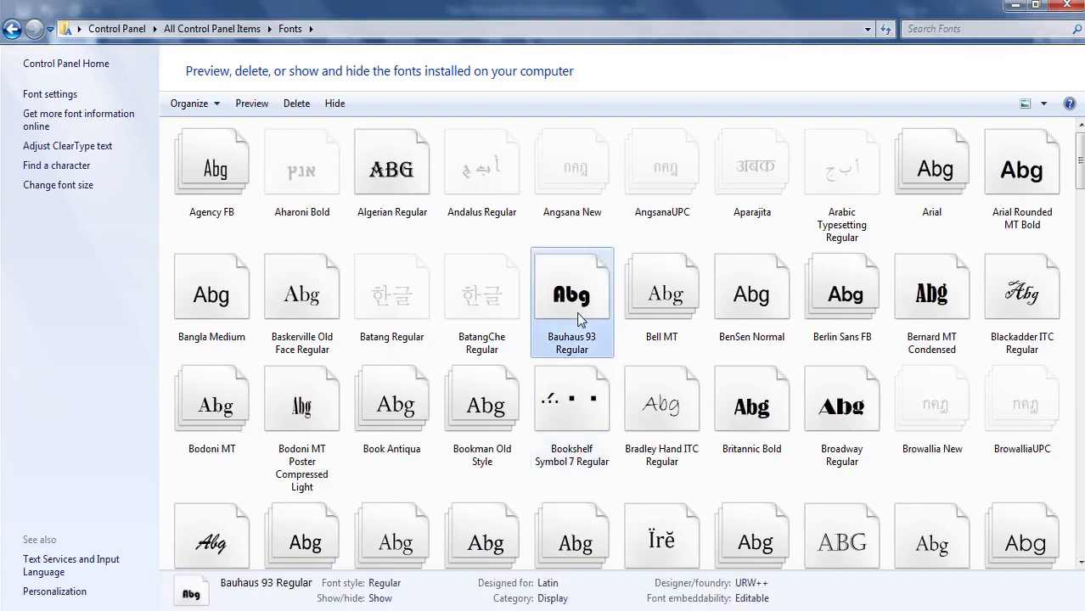
scroll("down", 3)
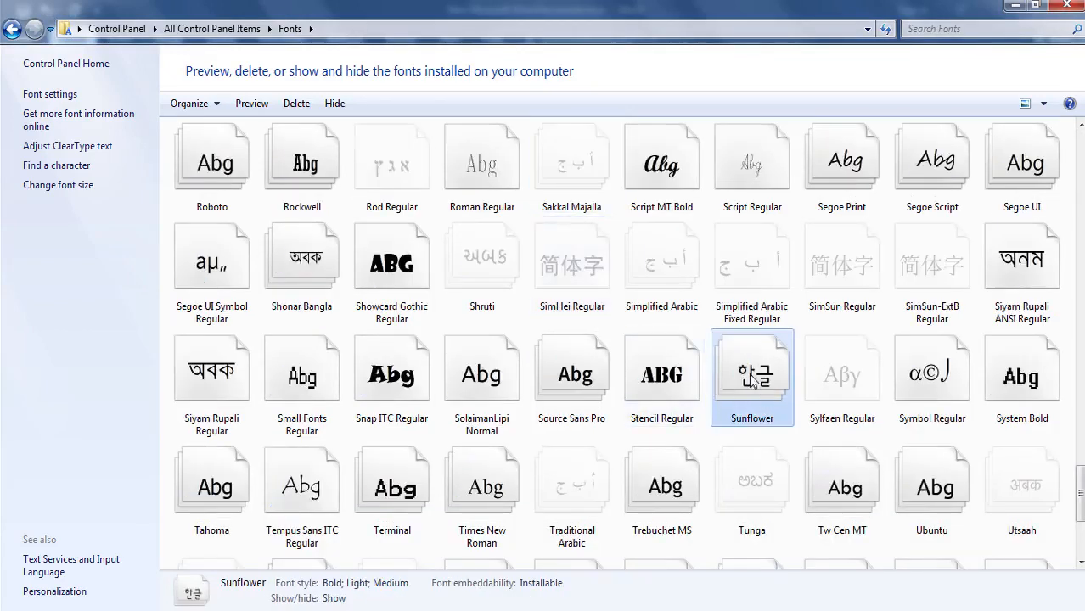
right_click(751, 374)
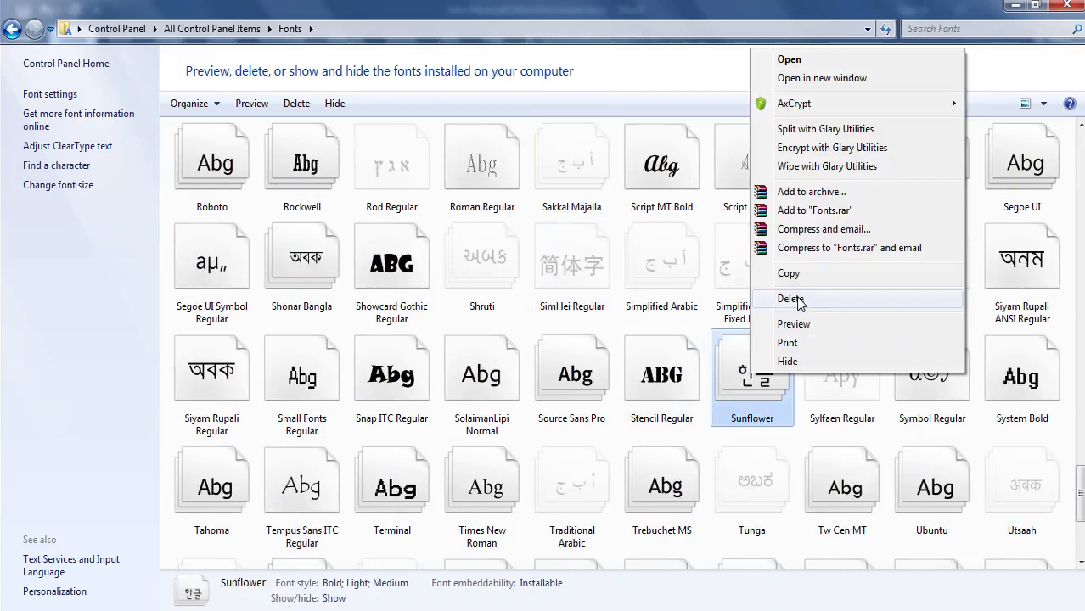
mouse_move(826, 303)
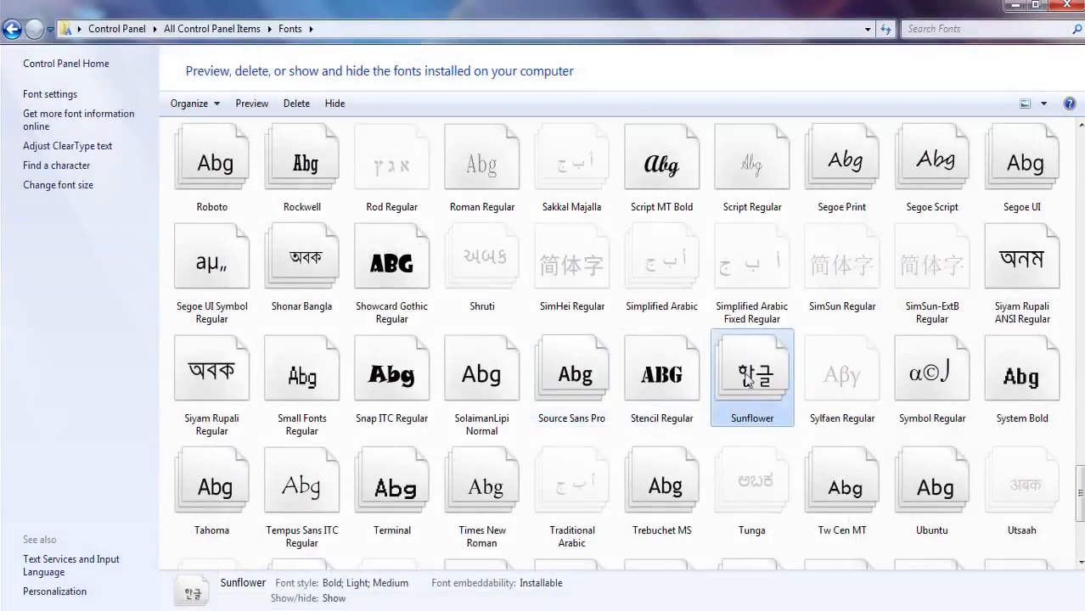
right_click(752, 374)
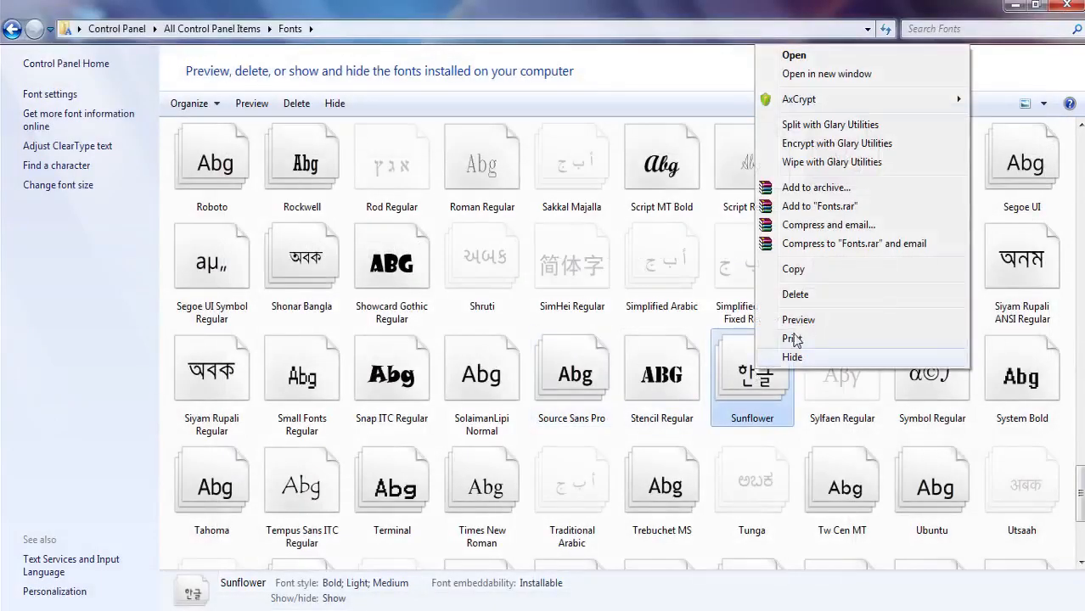
left_click(796, 295)
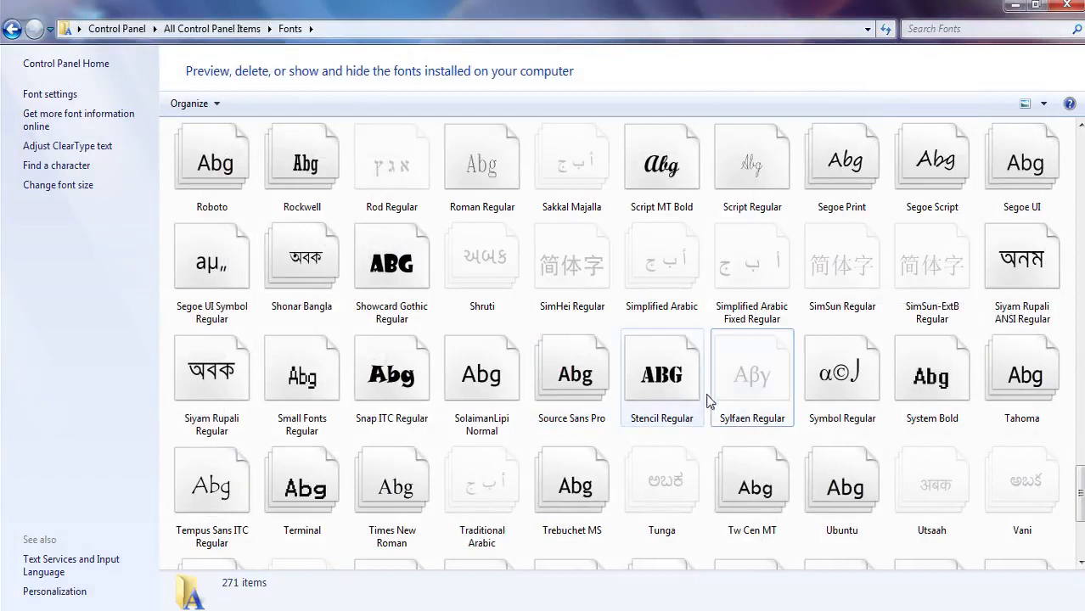
left_click(9, 607)
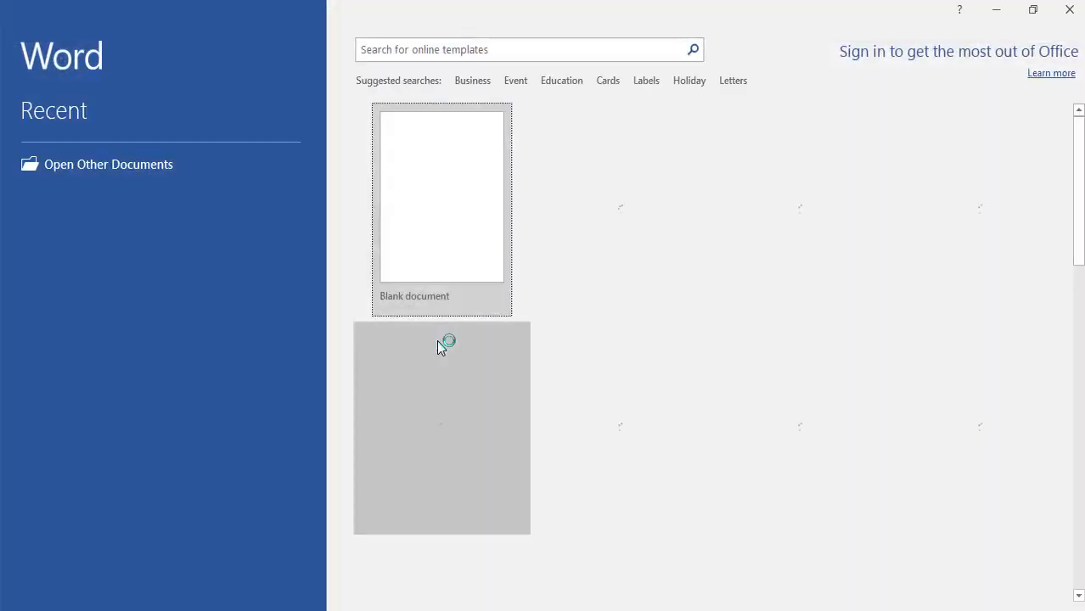
Open a blank Word document and search the font list for 'Sun'
left_click(440, 195)
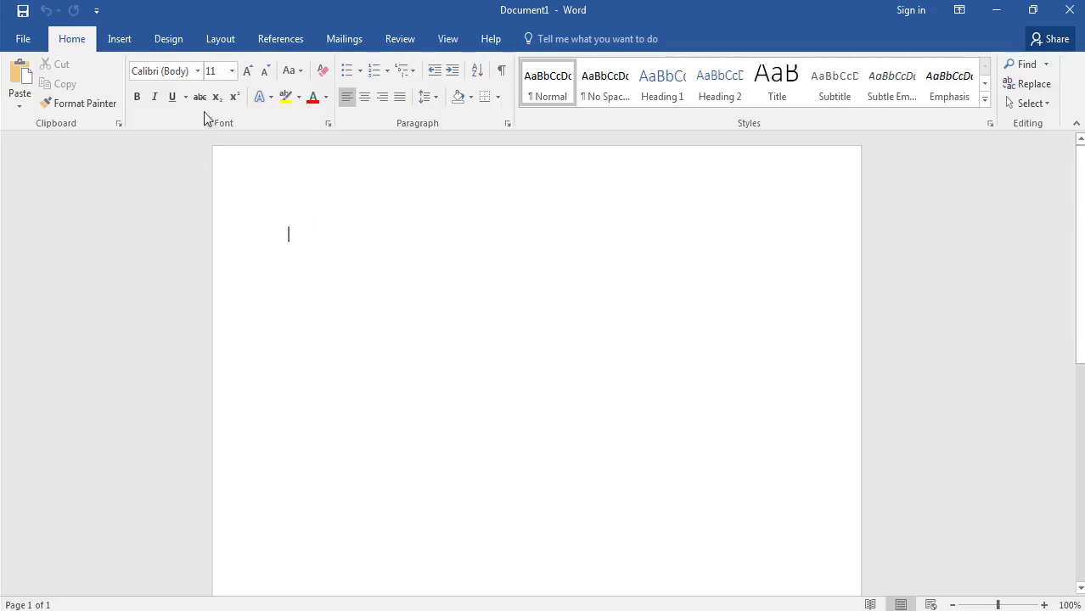
left_click(198, 71)
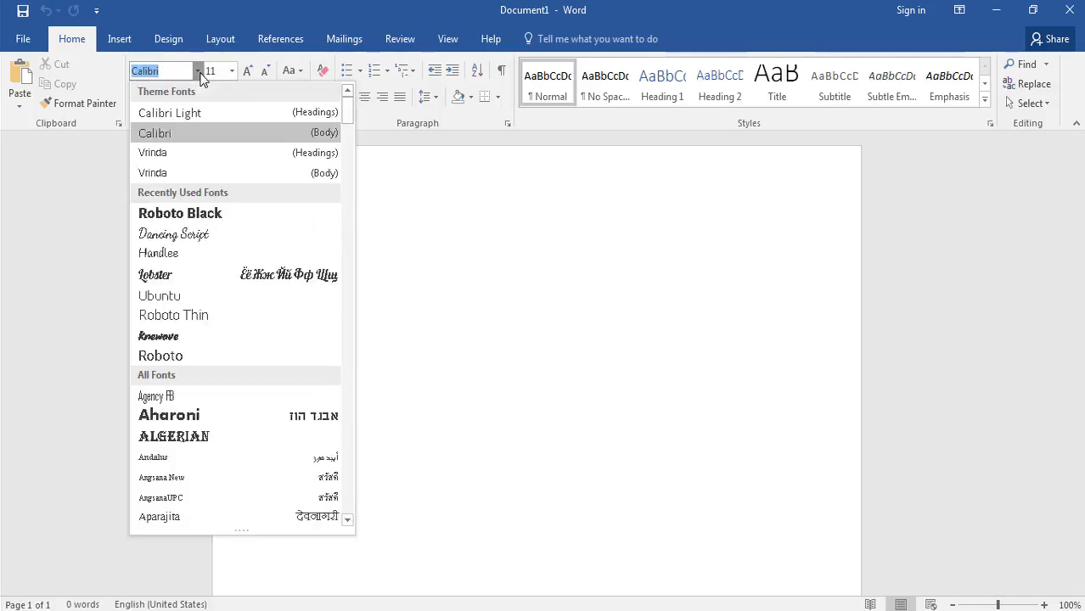
type("Sun")
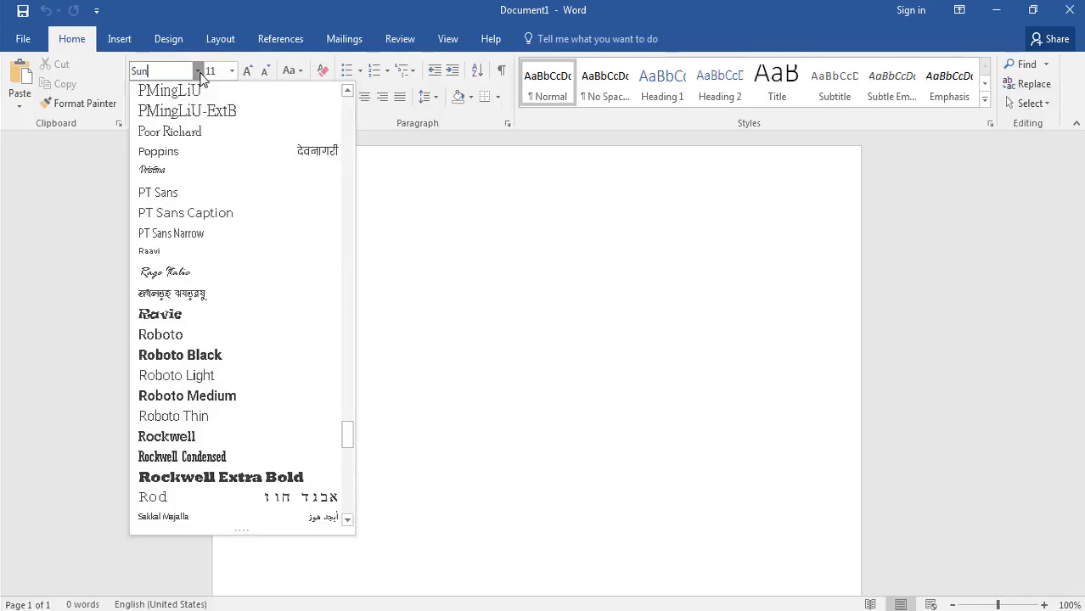